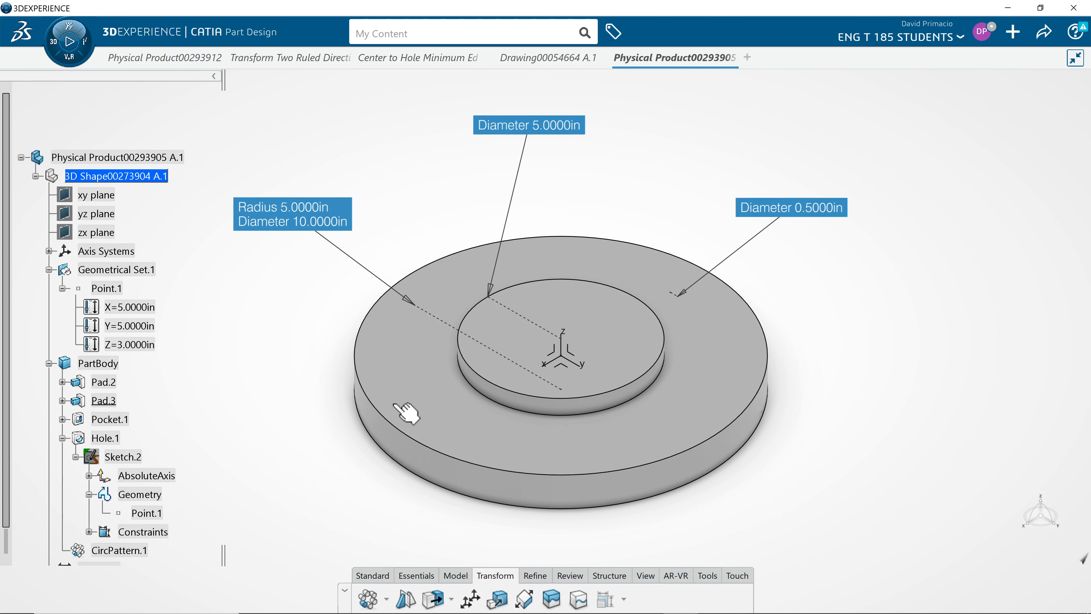
Start a new Physical Product in a fresh tab, glancing at the reference disc before returning
click(747, 57)
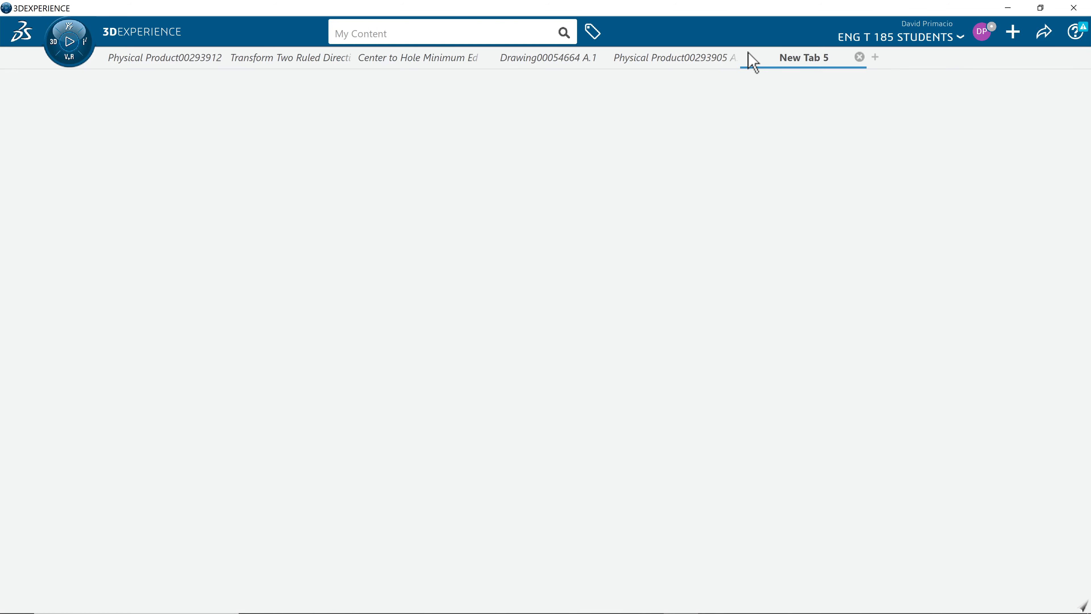
click(68, 40)
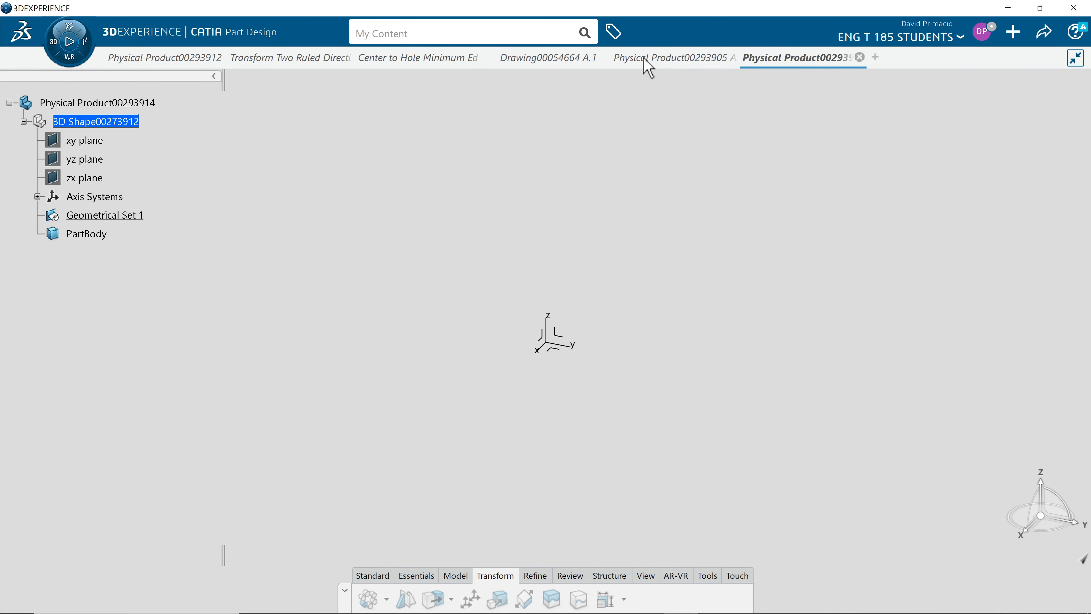
click(670, 58)
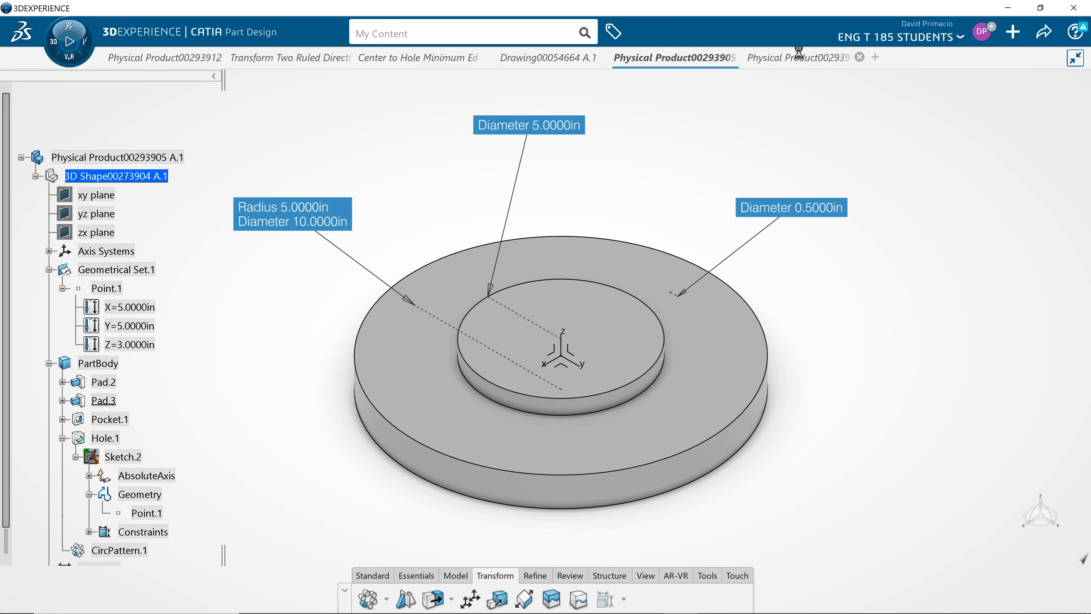
click(798, 57)
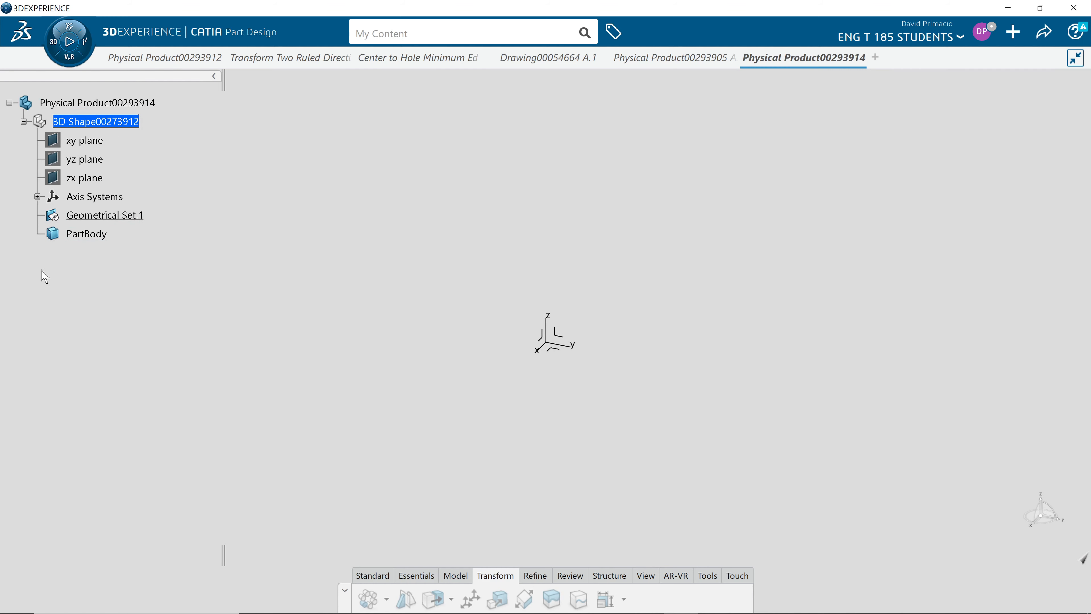
mouse_move(459, 589)
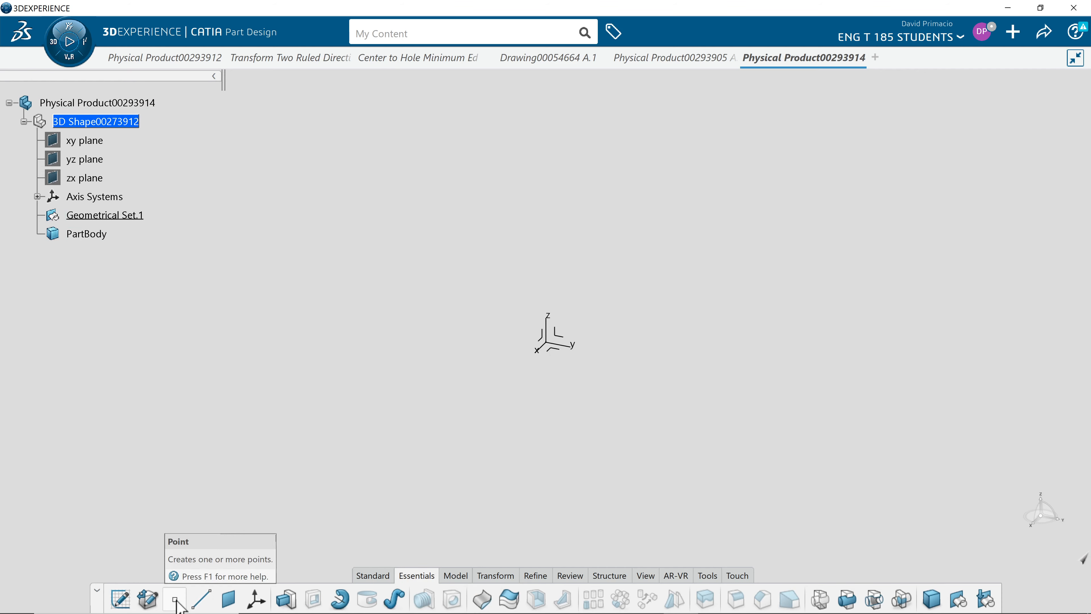
Start the Point command after checking the reference model's point coordinates
click(174, 598)
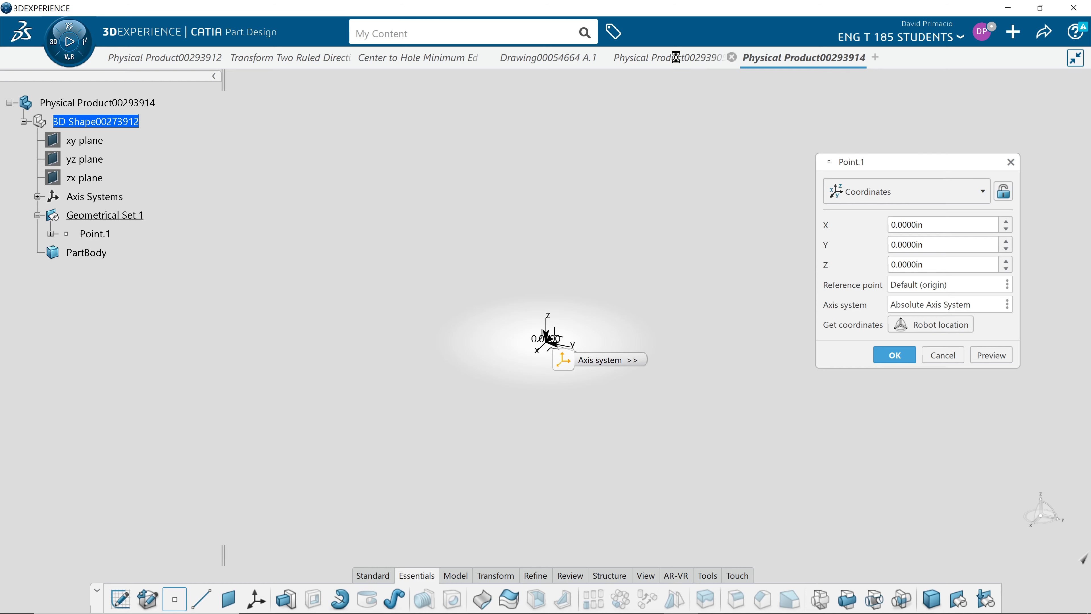
click(666, 58)
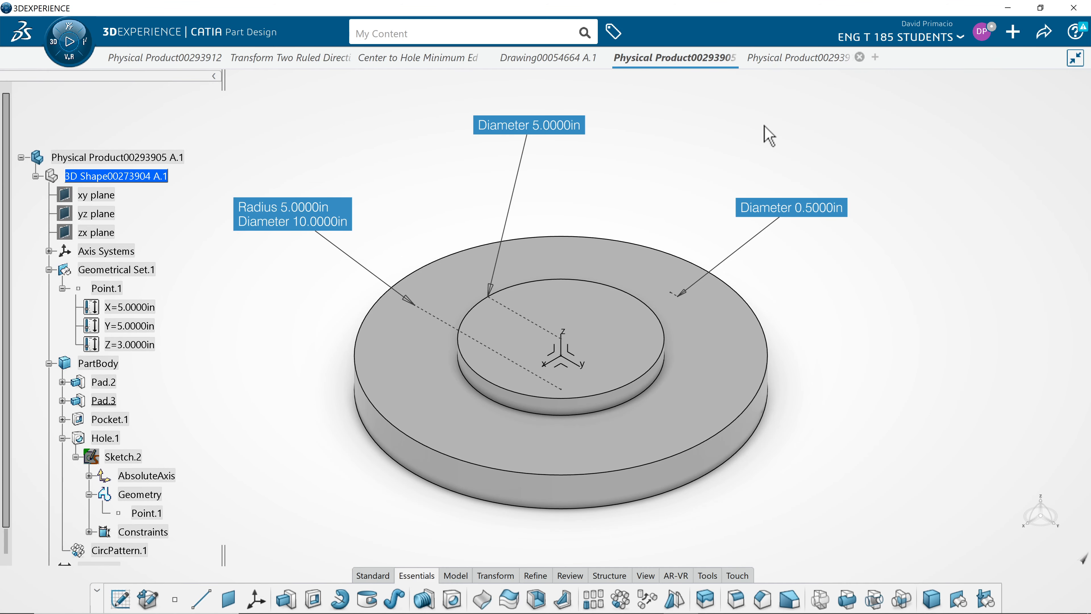
click(803, 57)
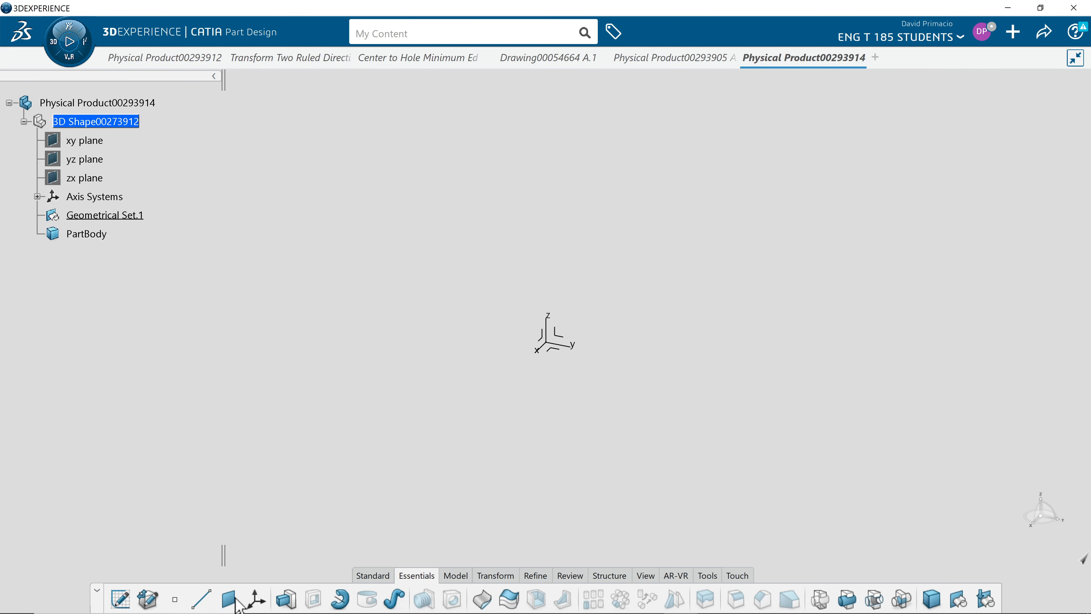
click(174, 599)
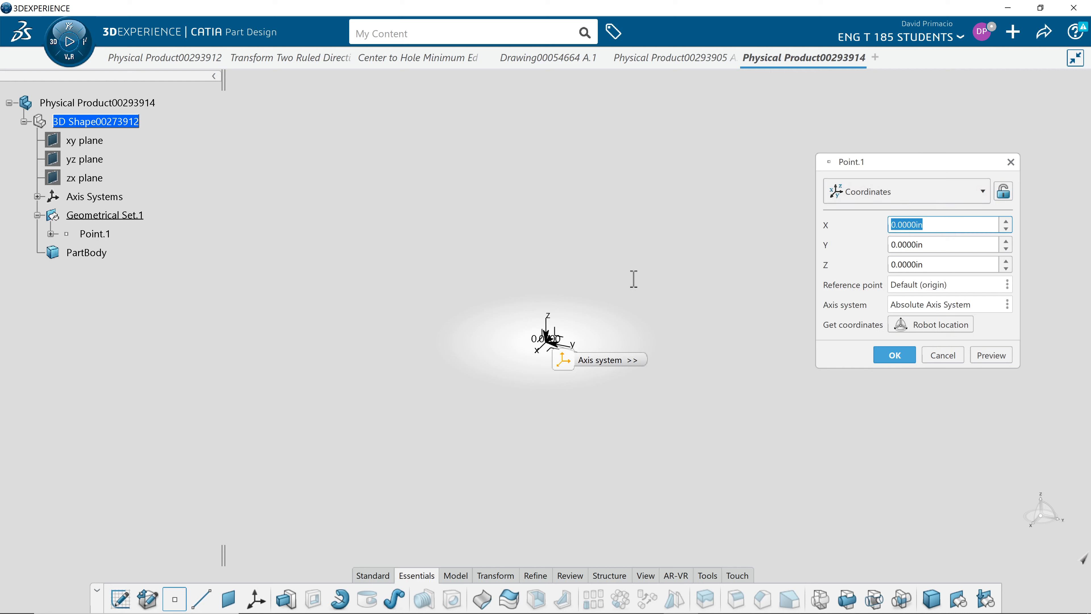
Create Point.1 at X 5 in, Y 5 in and select it in the tree
text(5)
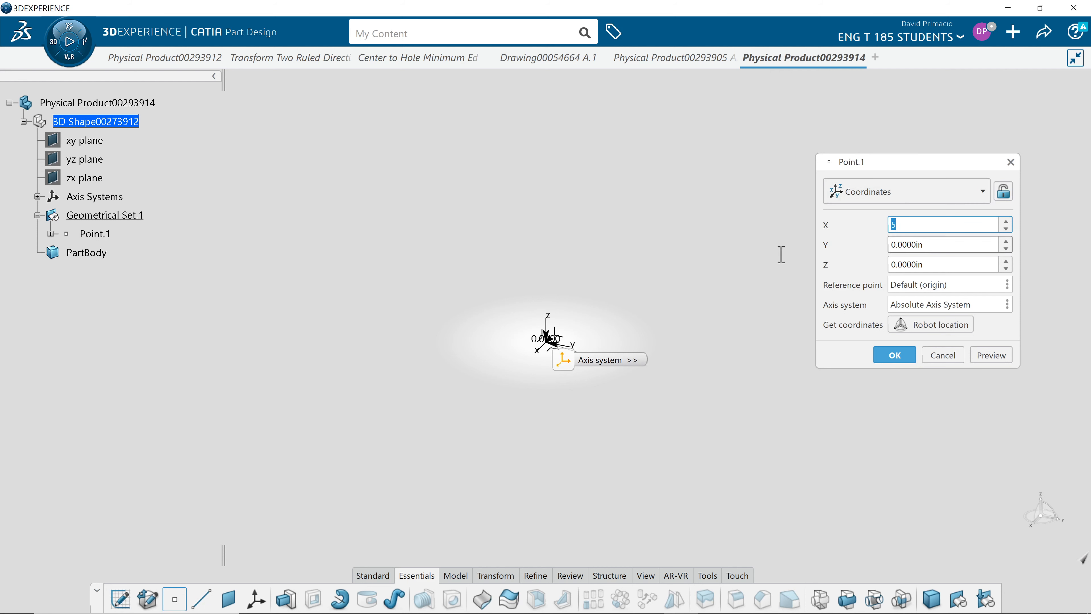
key(Tab)
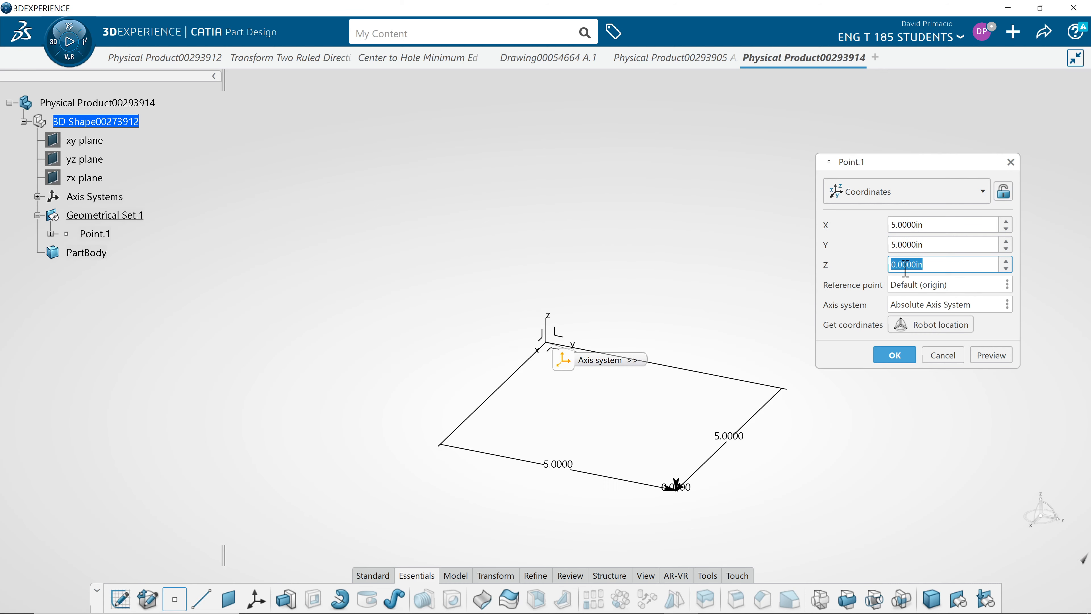
click(893, 355)
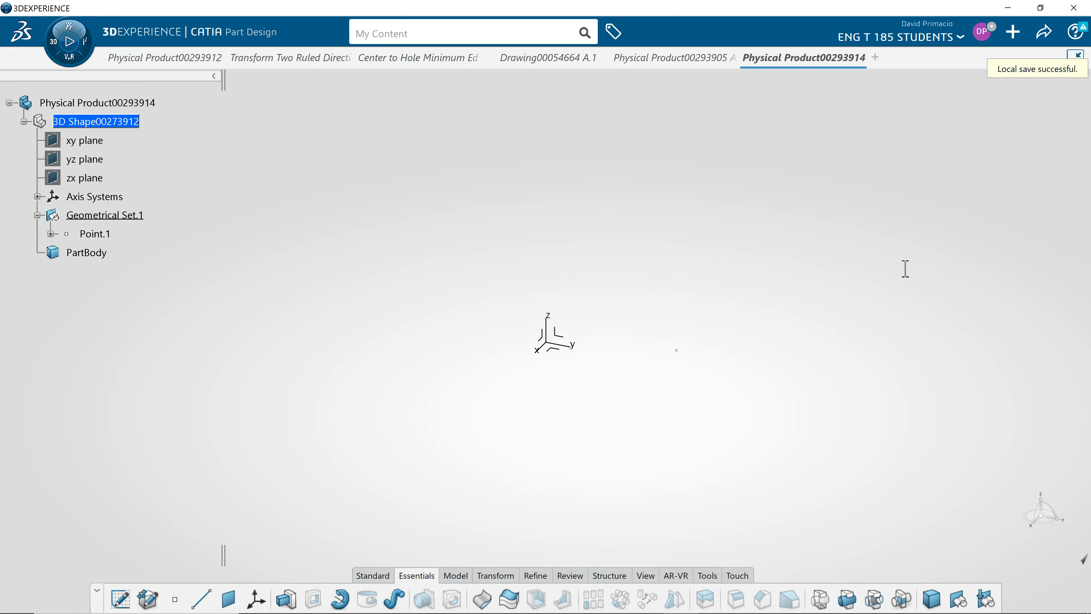
mouse_move(114, 247)
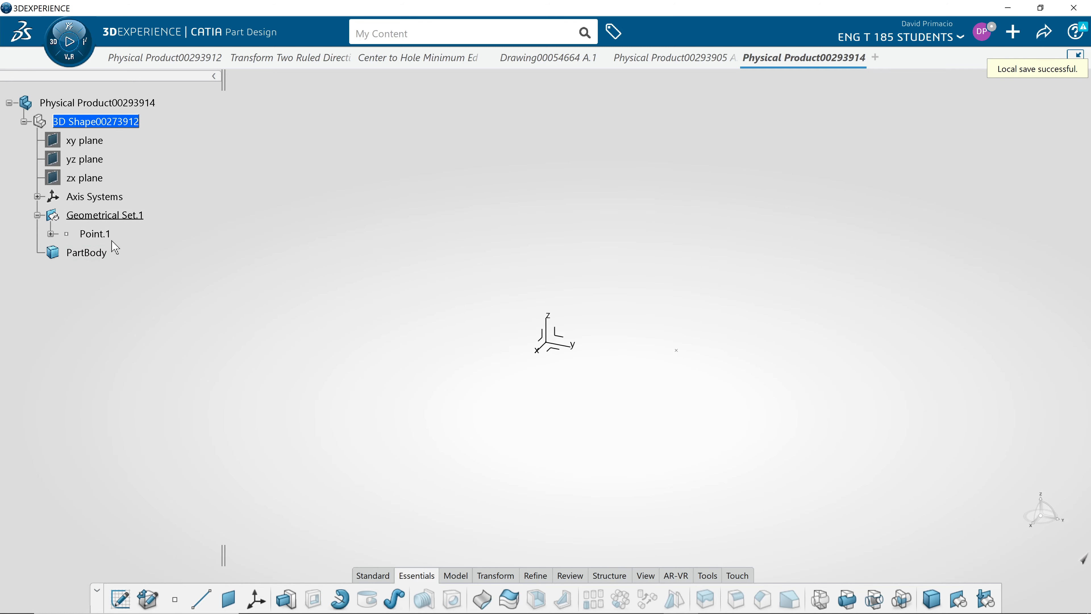
click(93, 233)
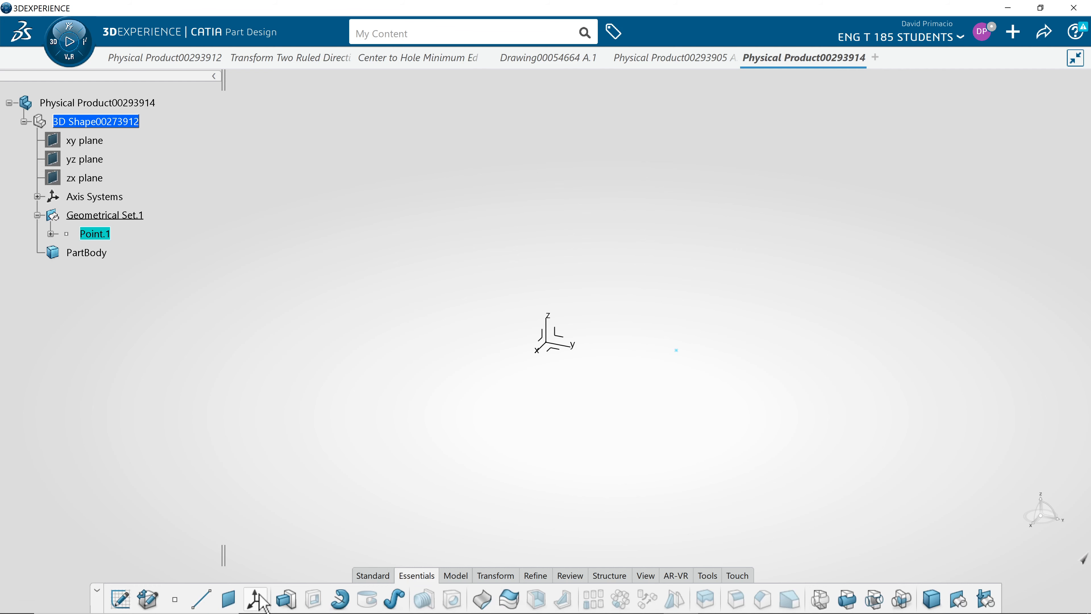
click(255, 598)
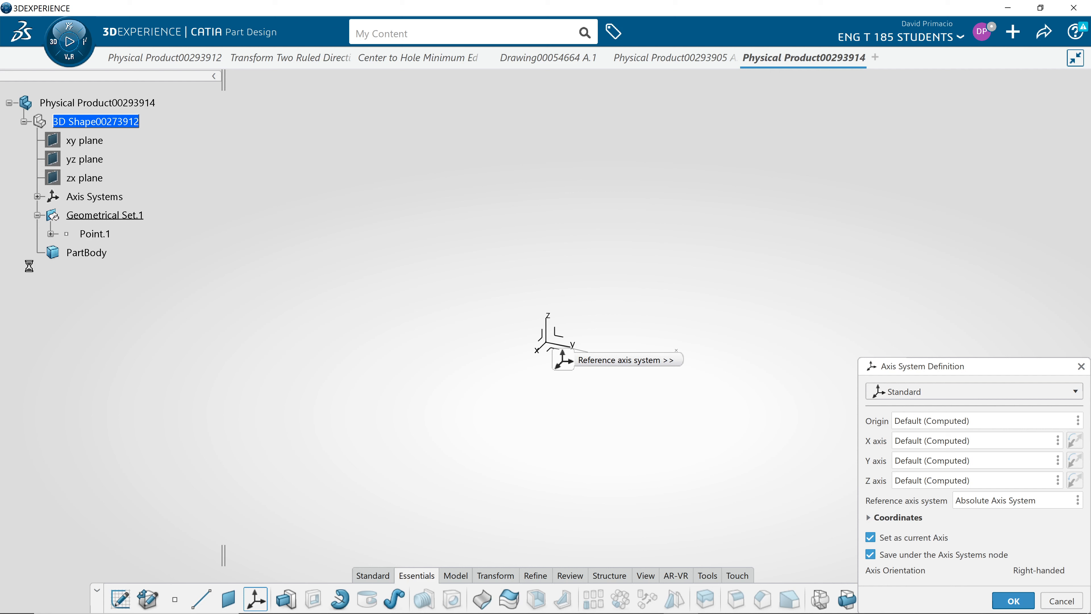
click(1012, 600)
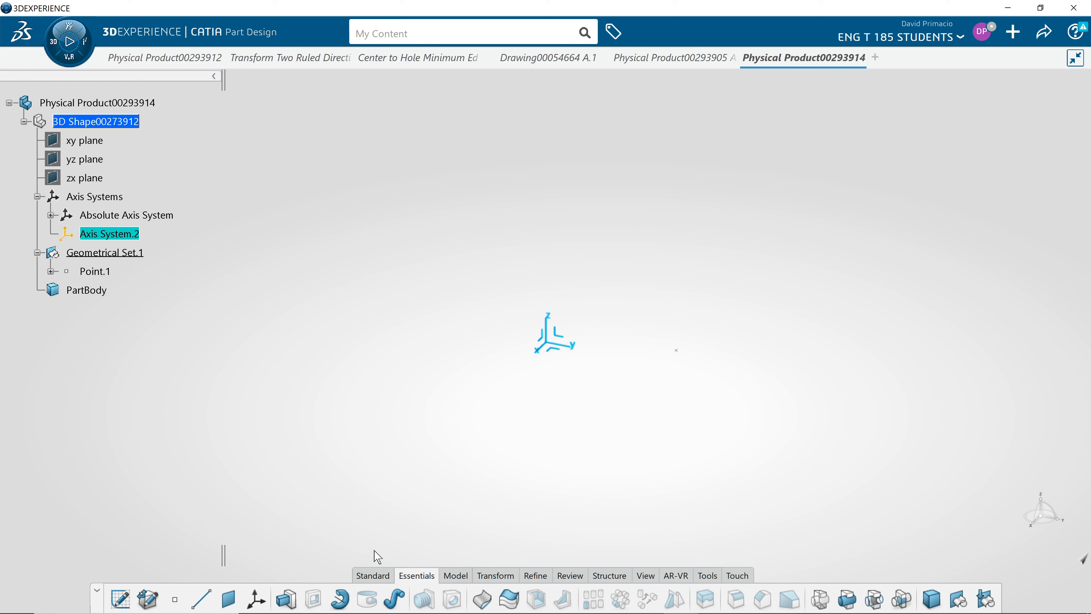
mouse_move(393, 552)
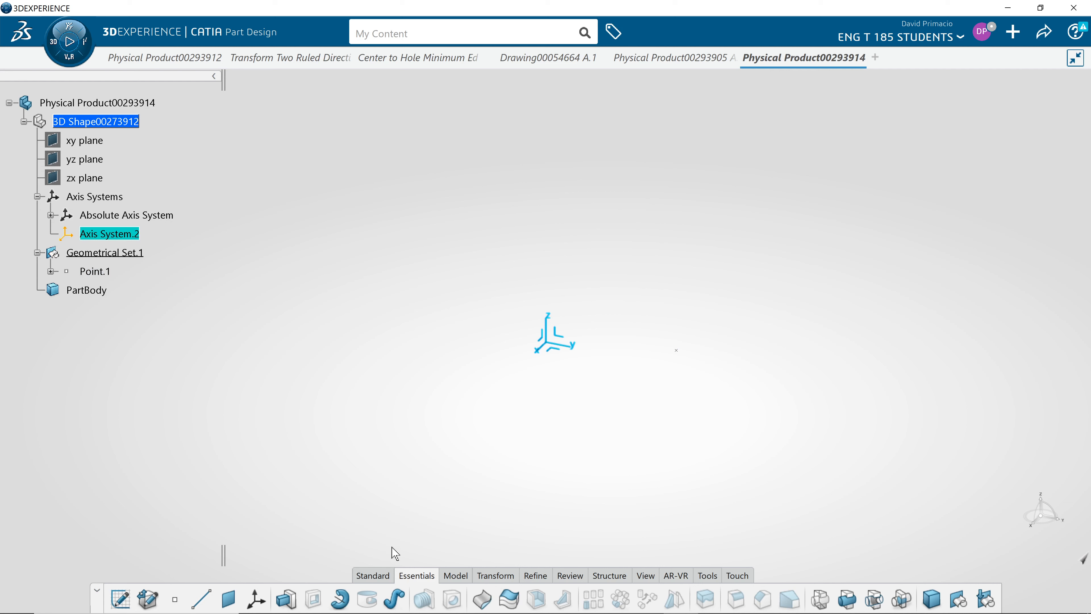
mouse_move(575, 449)
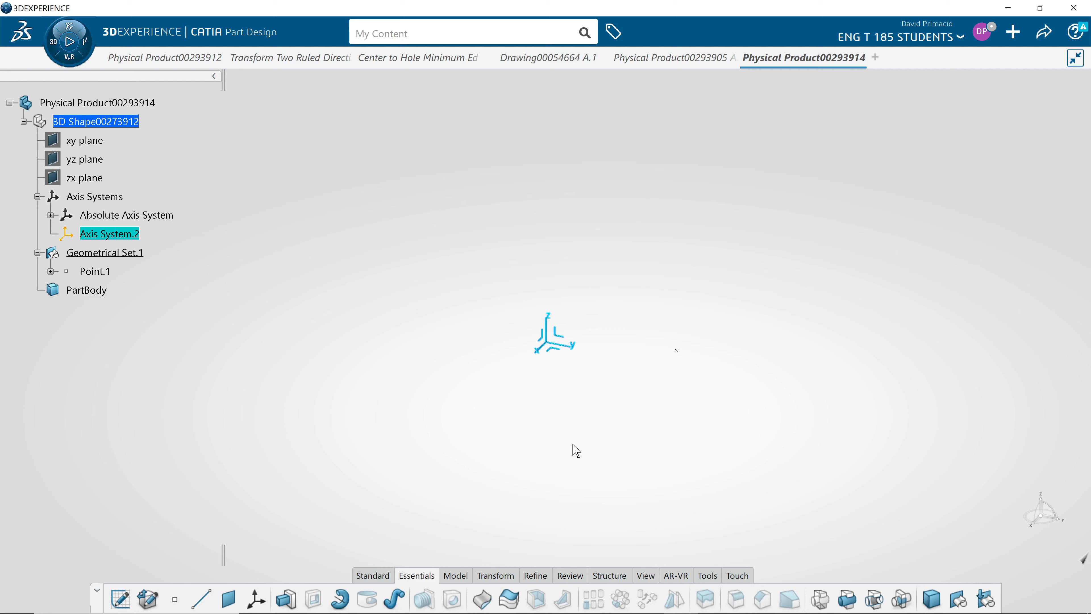
mouse_move(579, 422)
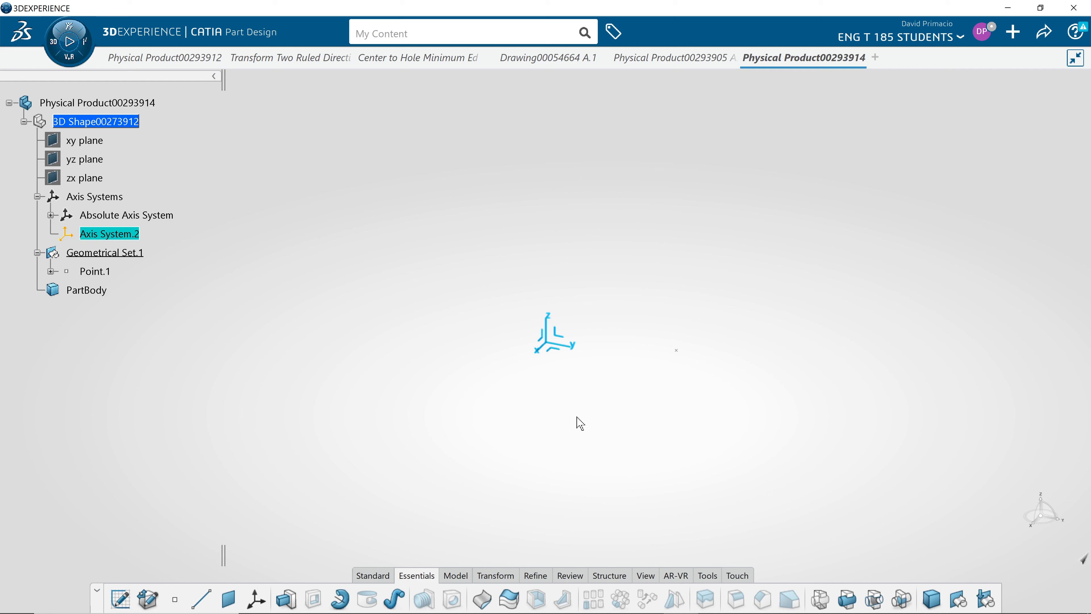
mouse_move(238, 362)
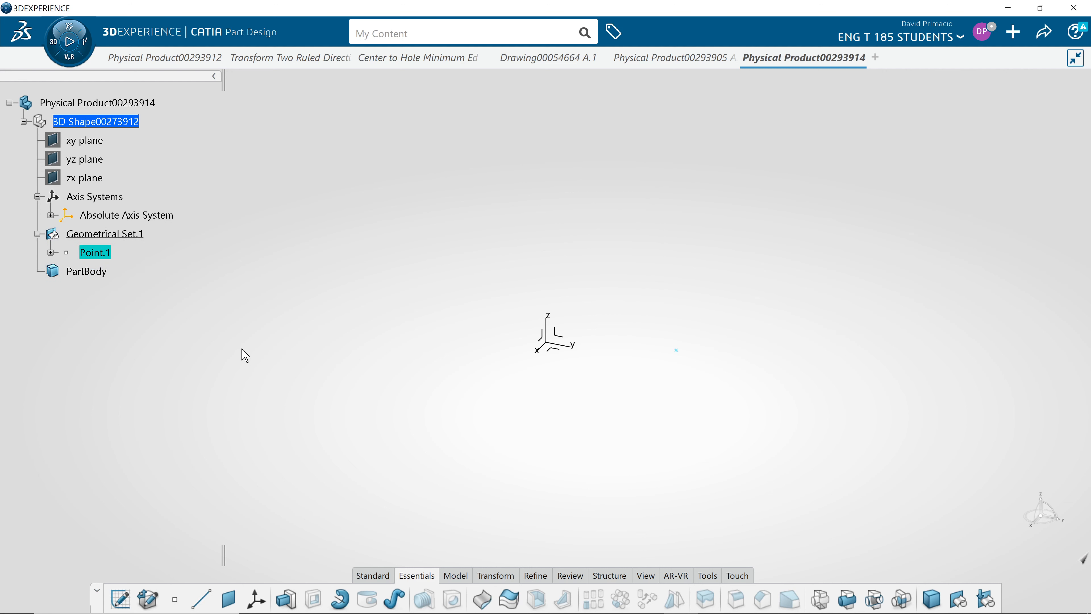
mouse_move(261, 604)
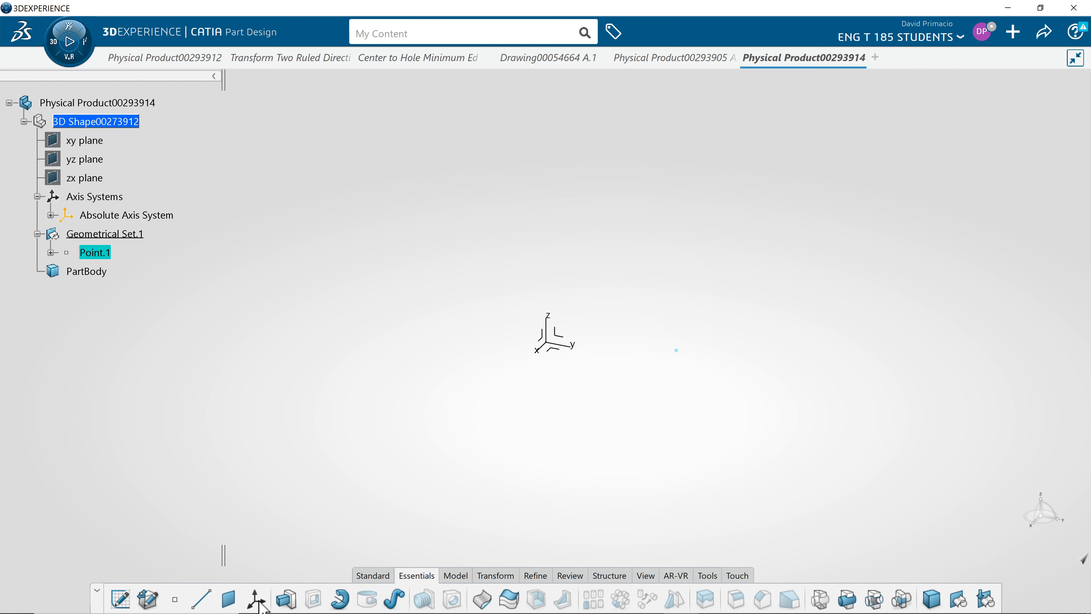
Create Axis System.2 with its origin at Point.1
click(255, 598)
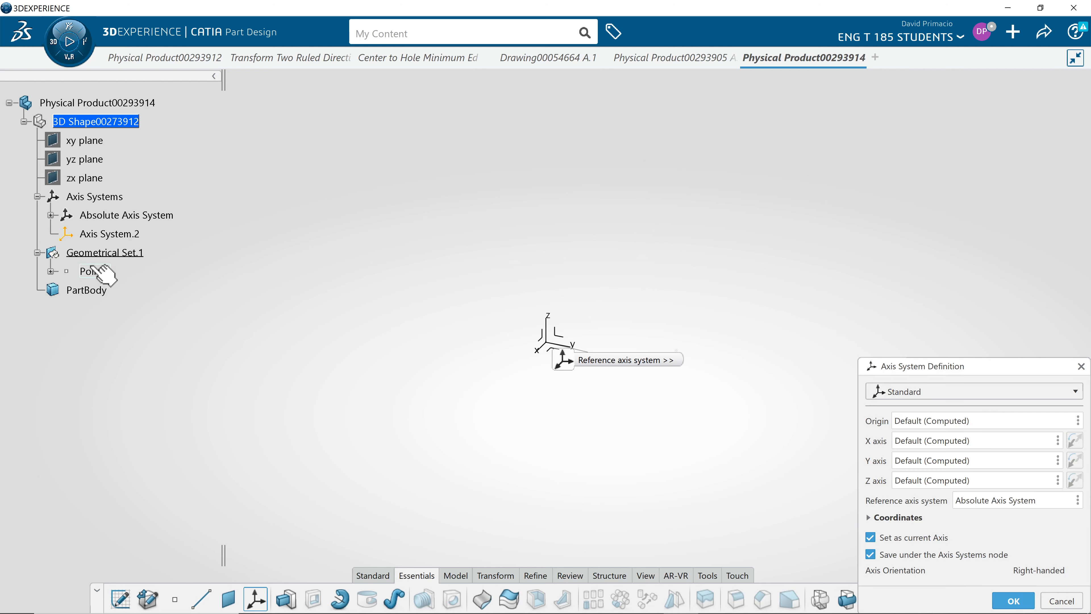
click(89, 270)
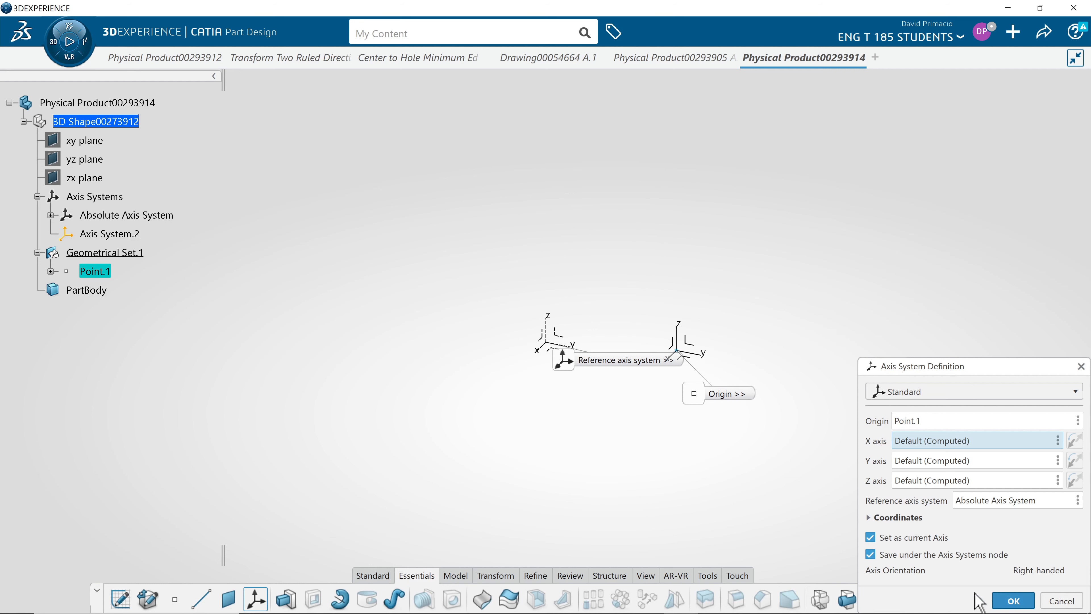
click(1013, 600)
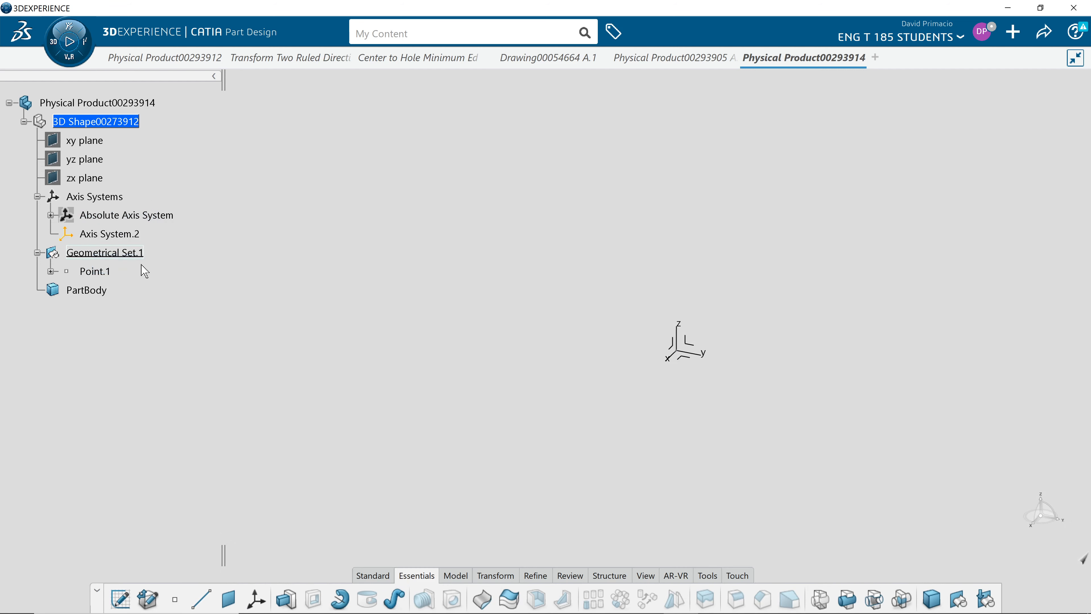
mouse_move(653, 588)
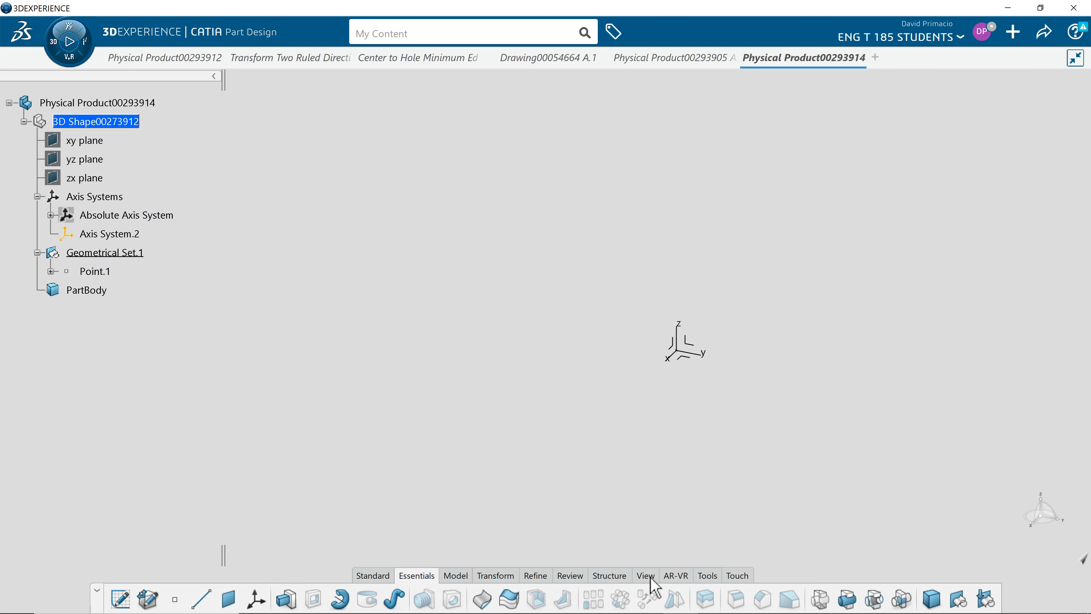
Switch the part to the standard isometric view
click(644, 576)
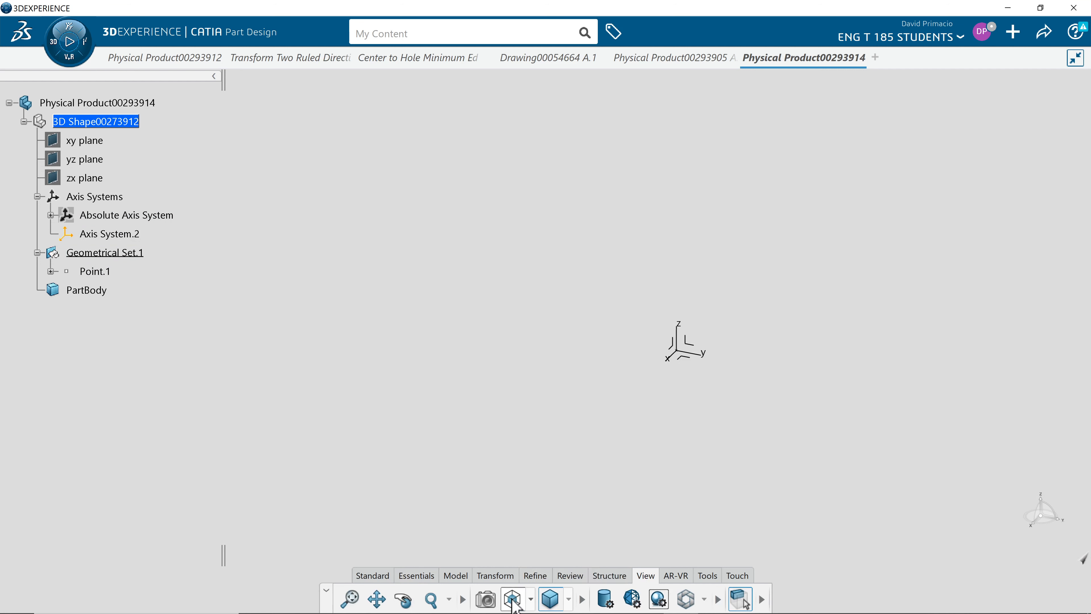
click(350, 599)
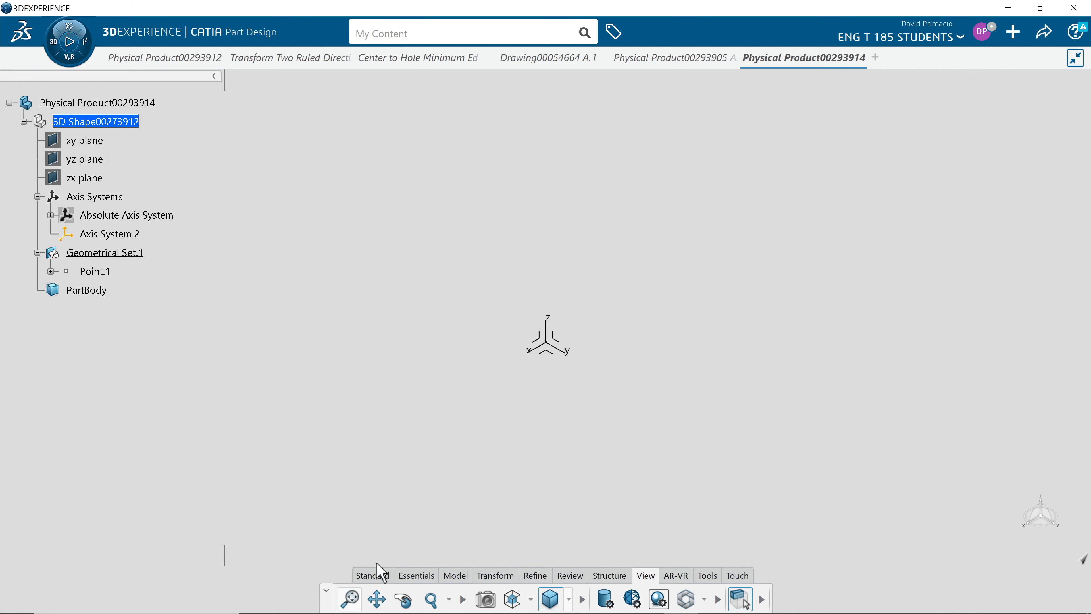
mouse_move(438, 462)
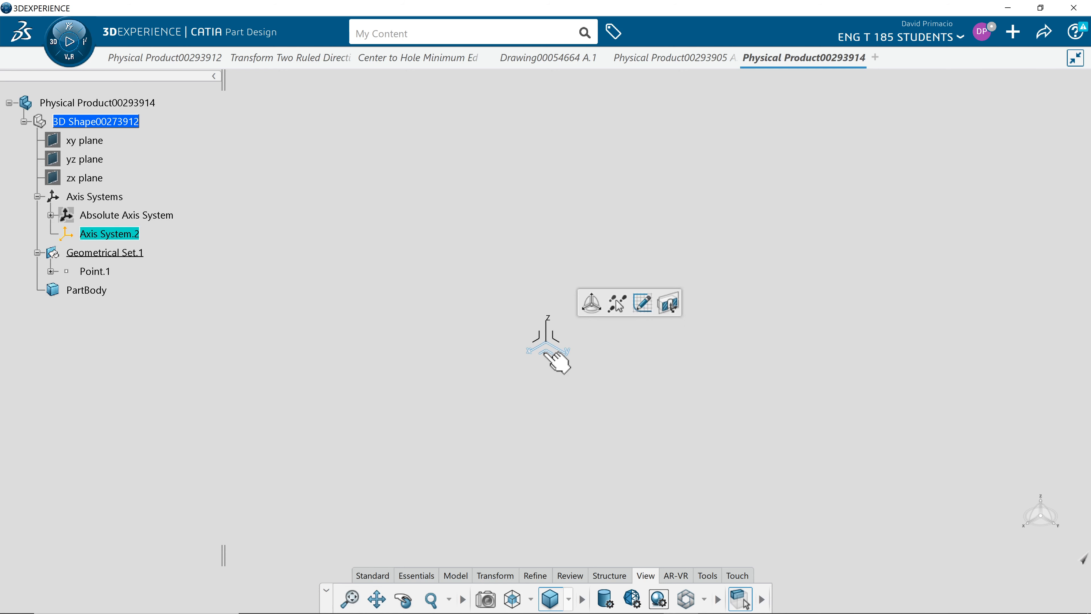
Start Sketch.1 on Axis System.2, viewed normal to the plane, and begin the circle tool for R 5 and R 2.5 circles
click(641, 303)
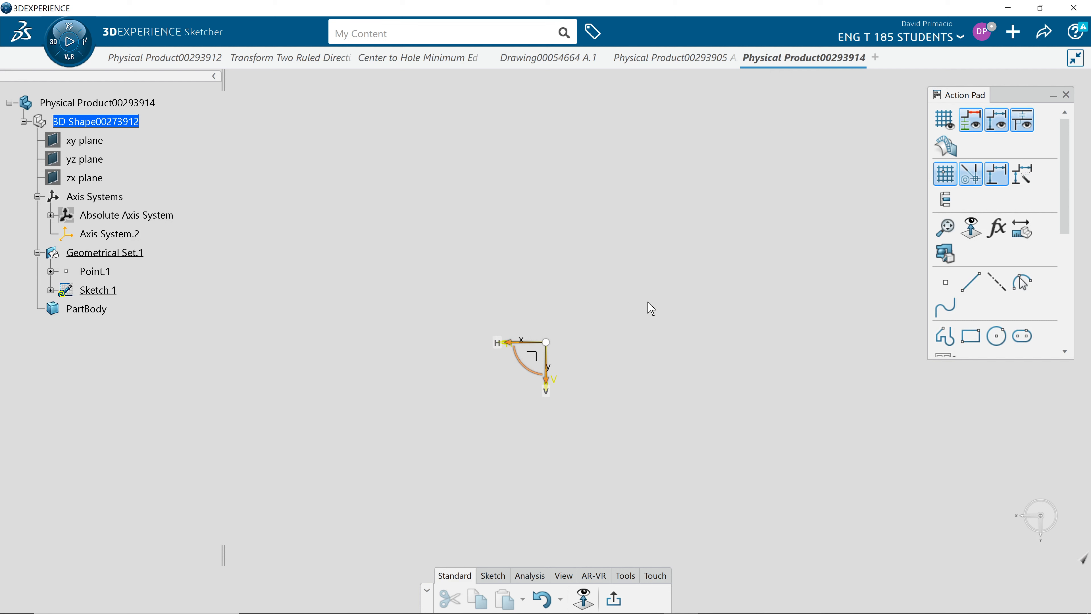
mouse_move(614, 223)
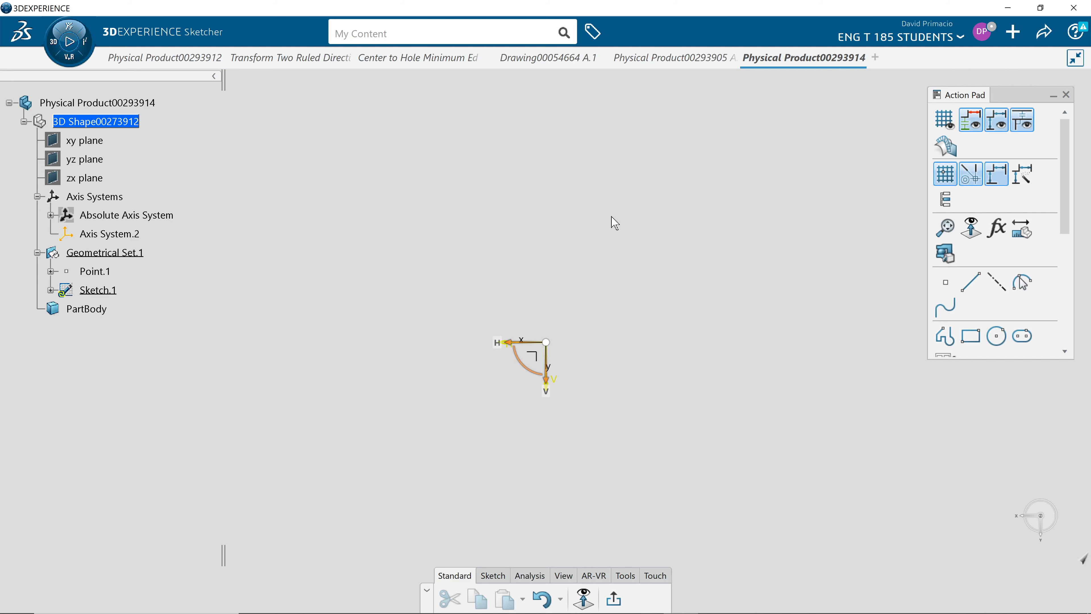
mouse_move(472, 550)
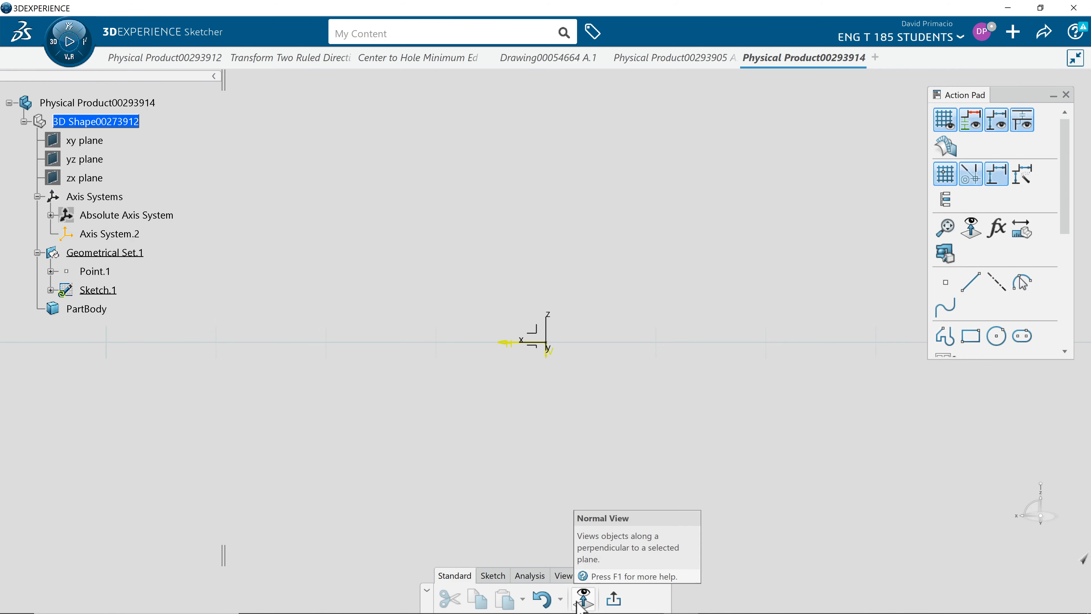
click(583, 598)
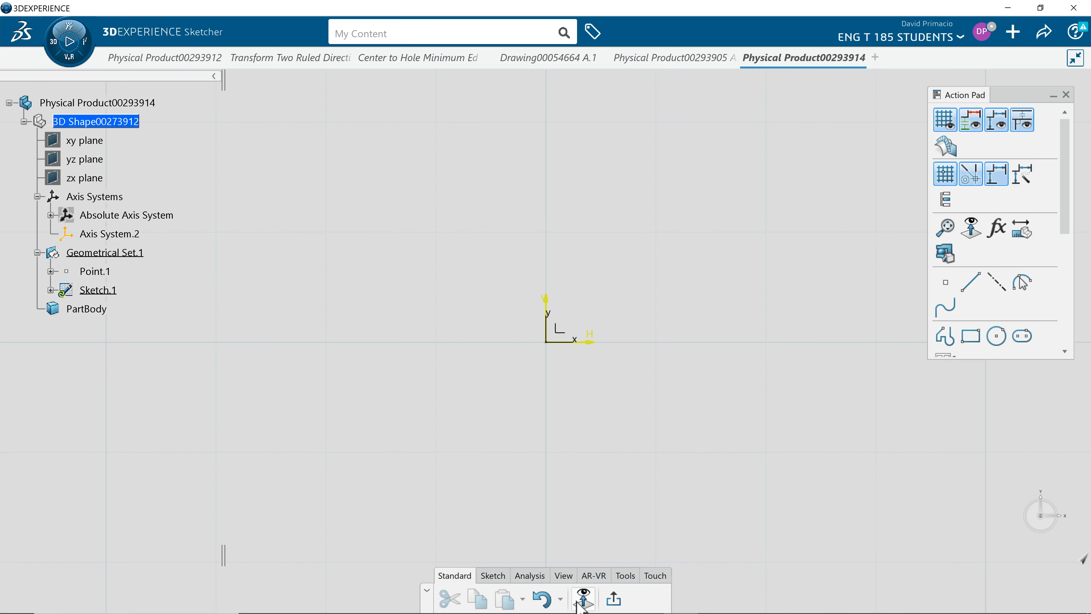
click(582, 598)
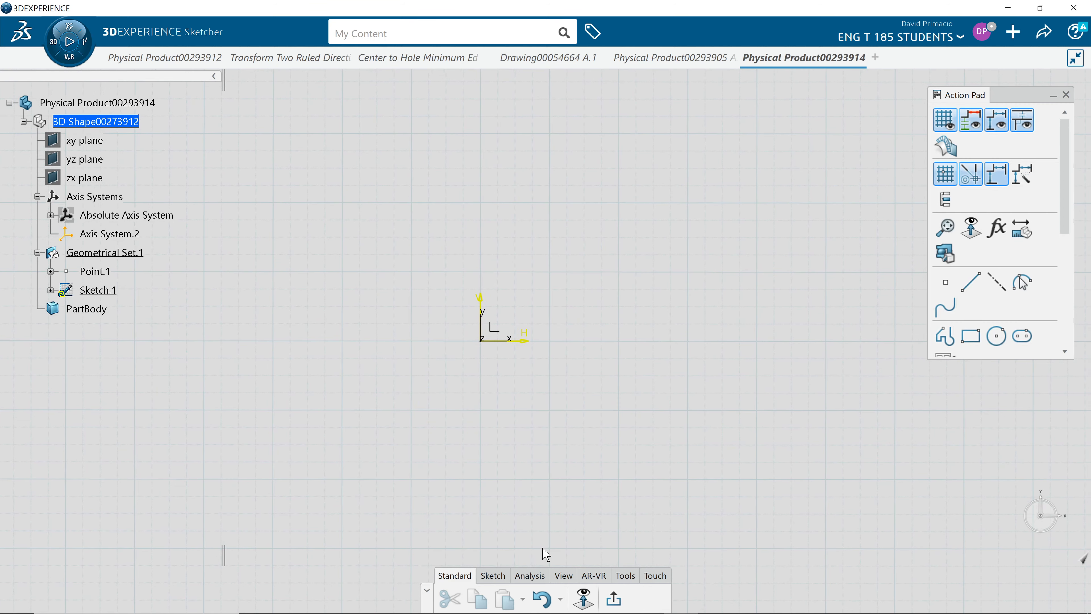
mouse_move(331, 599)
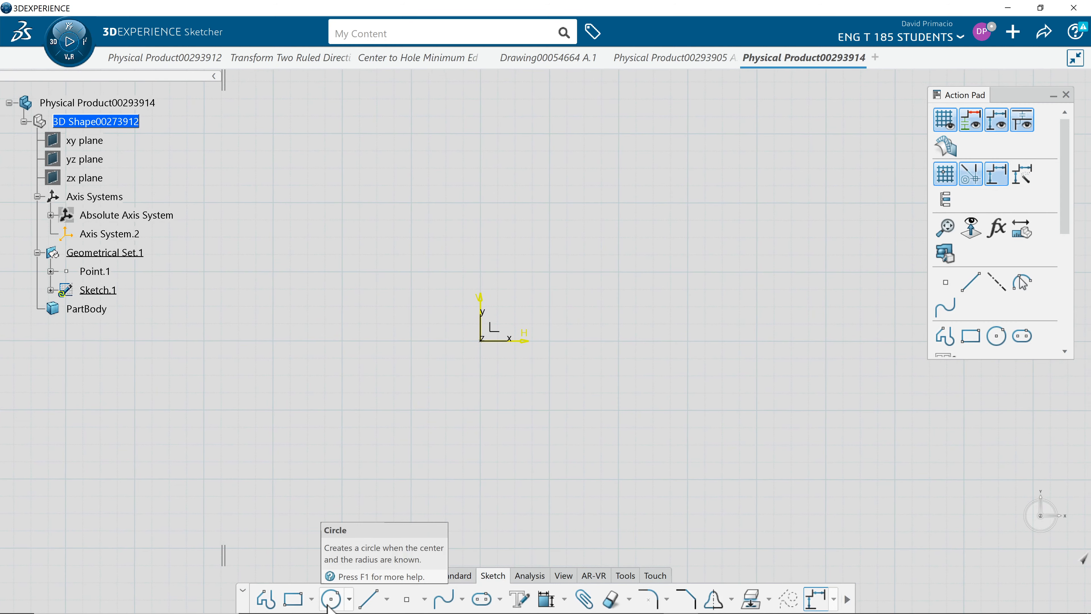
click(331, 598)
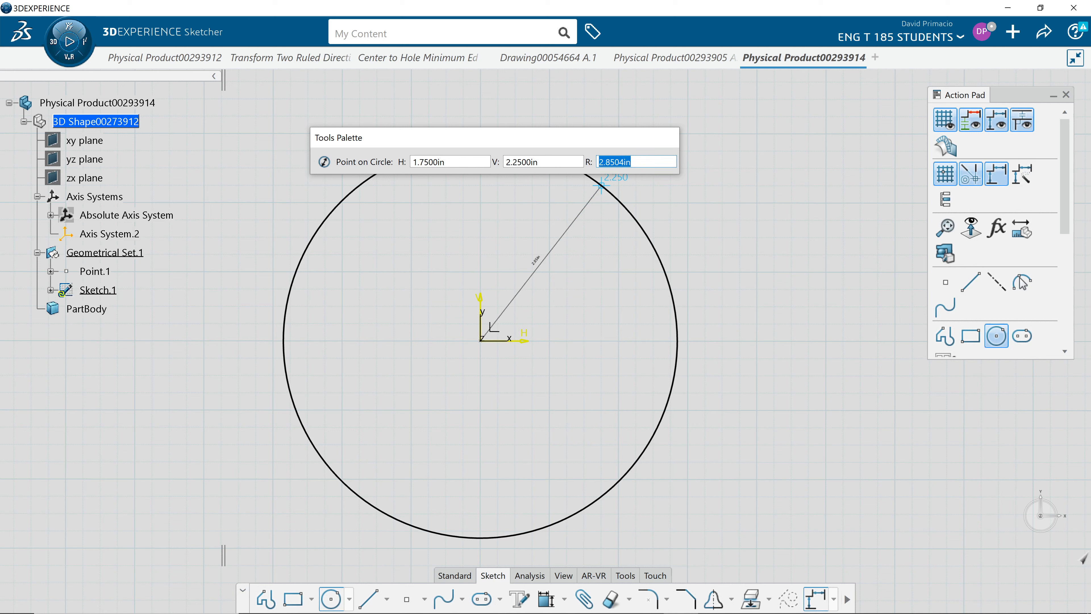
mouse_move(636, 161)
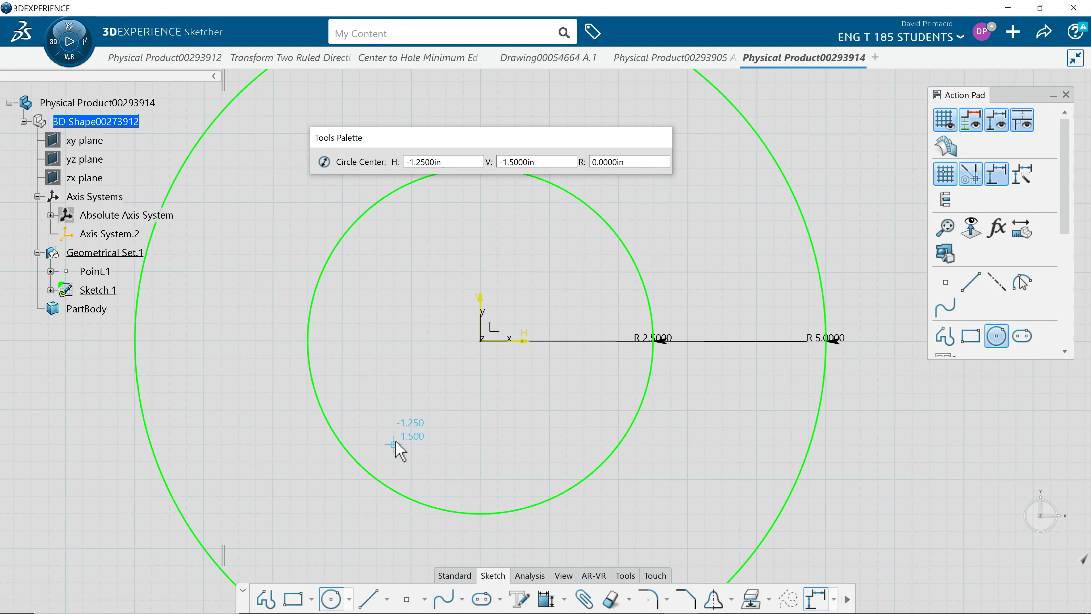
mouse_move(331, 599)
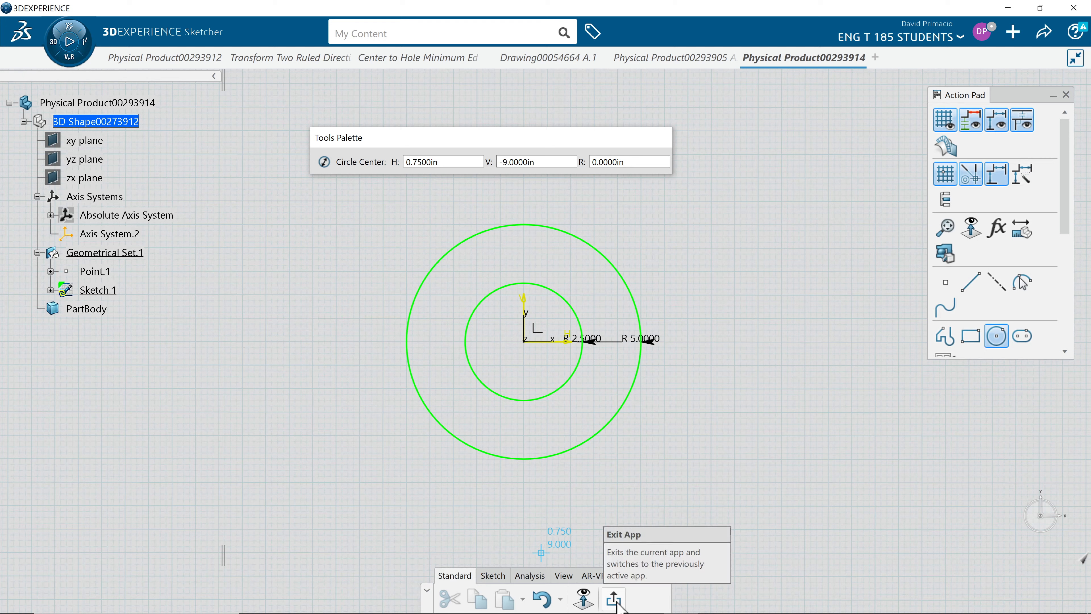
Reopen Sketch.1 and check its solving status shows it iso-constrained
click(613, 598)
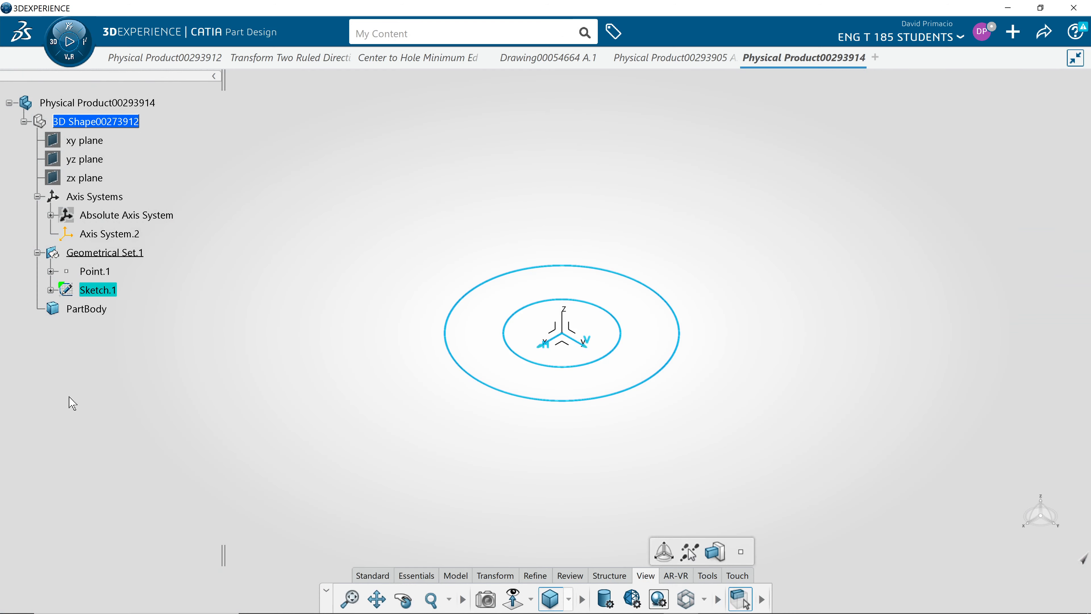
double_click(99, 289)
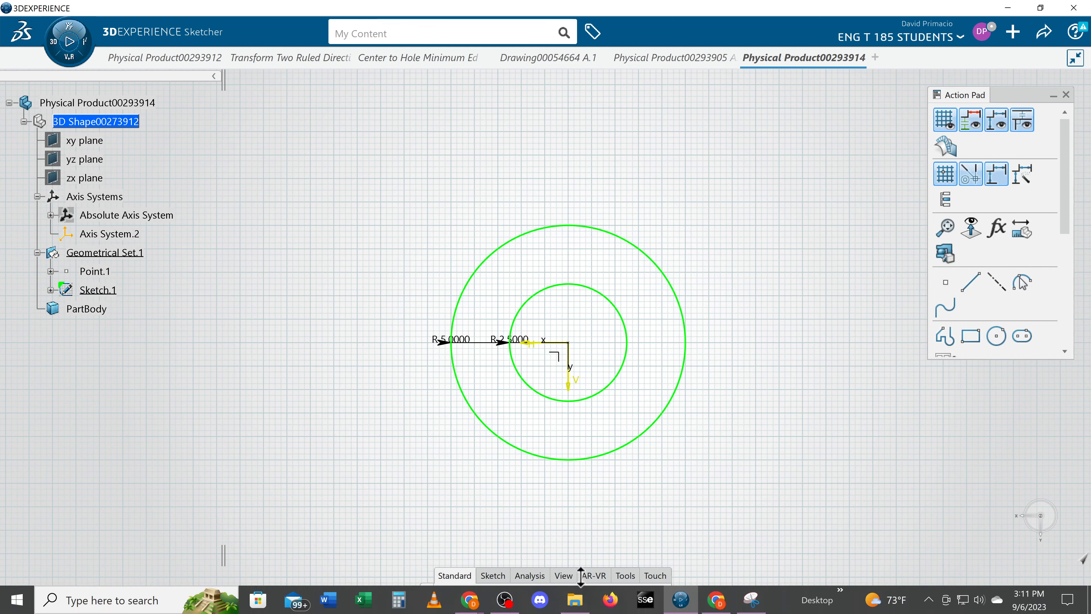
click(529, 576)
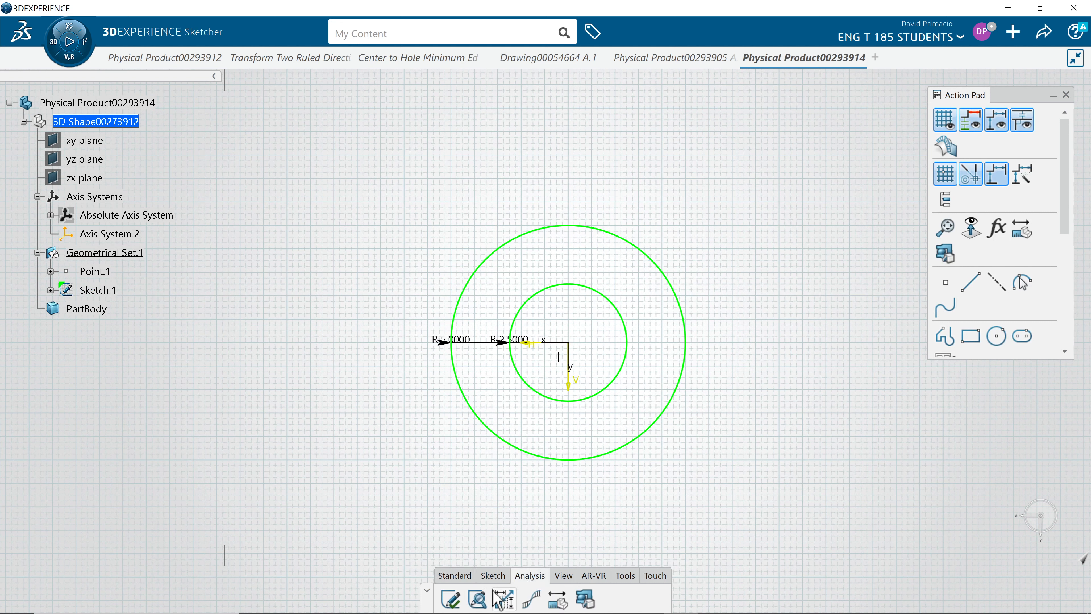
click(450, 599)
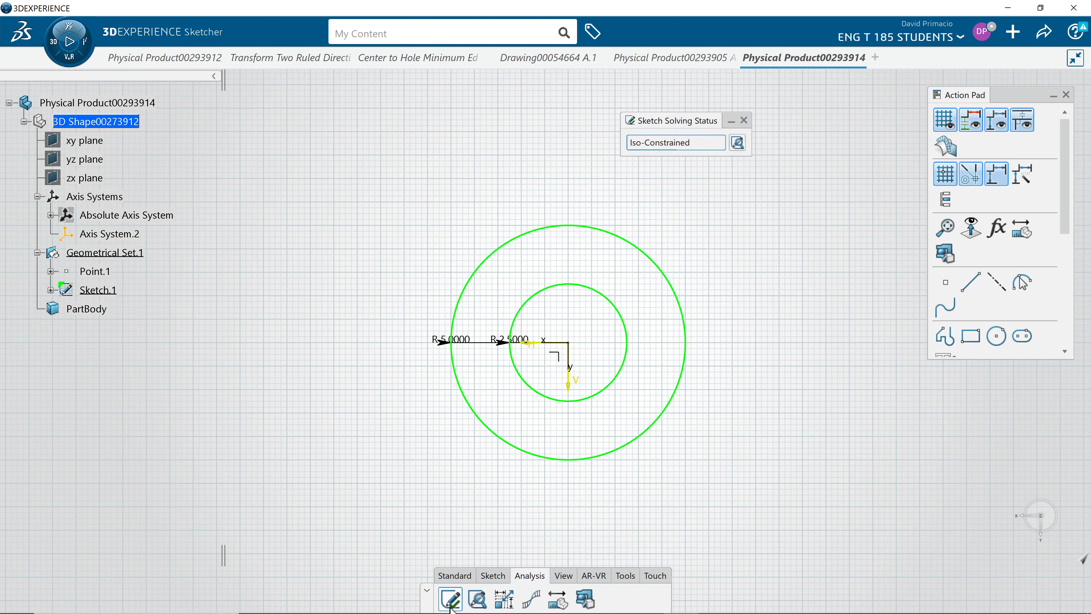
mouse_move(926, 170)
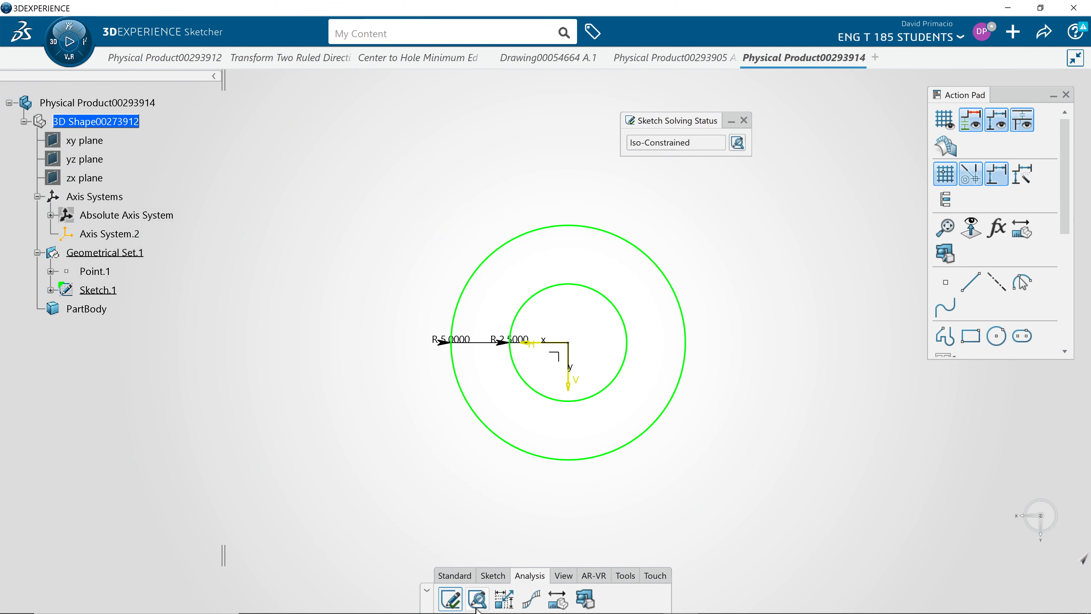
Run Sketch Analysis to confirm both circles, including Circle.2, are closed profiles
click(477, 599)
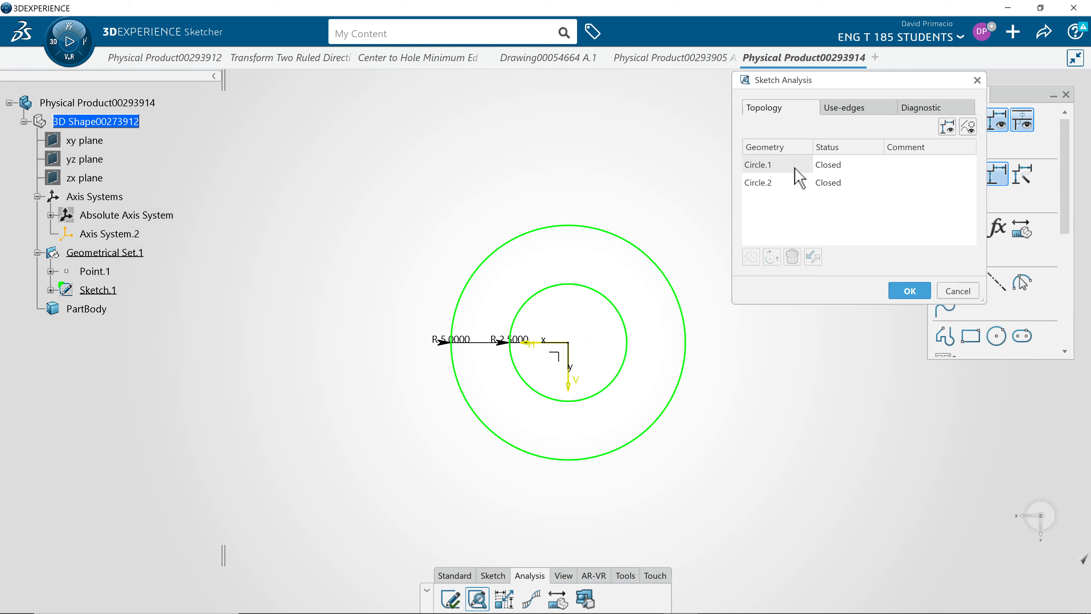
click(757, 182)
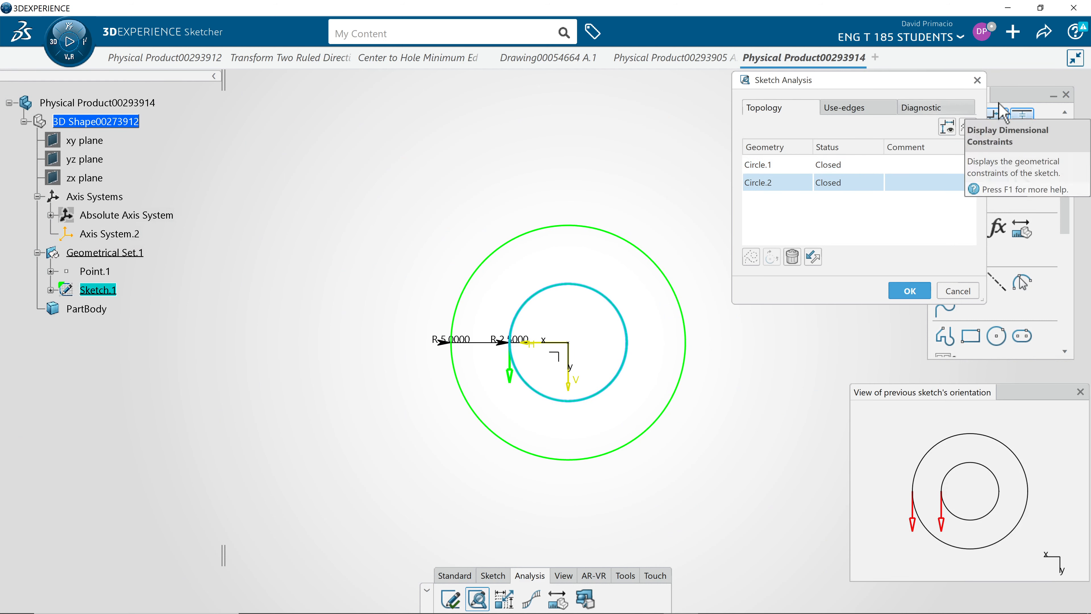
click(909, 290)
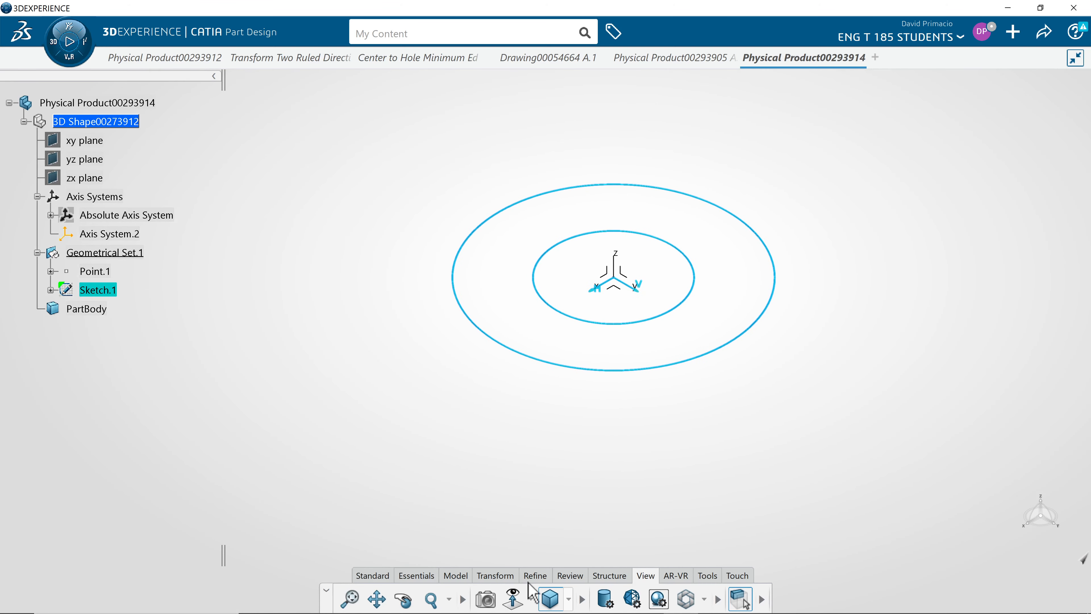
mouse_move(557, 588)
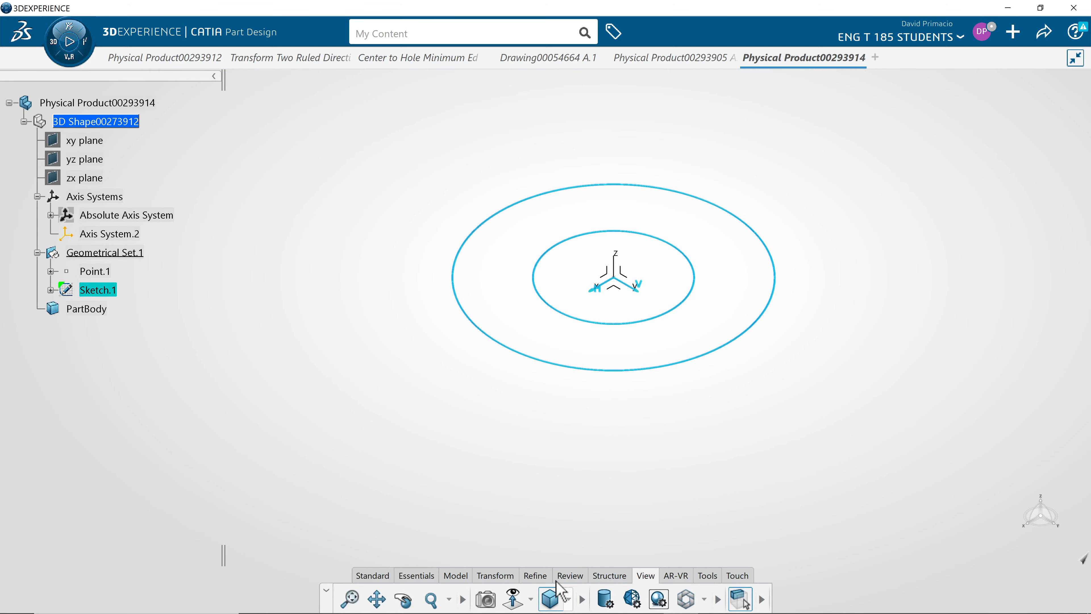
Start a Multi-Pad on Sketch.1 and acknowledge the In Work Object warning
click(454, 576)
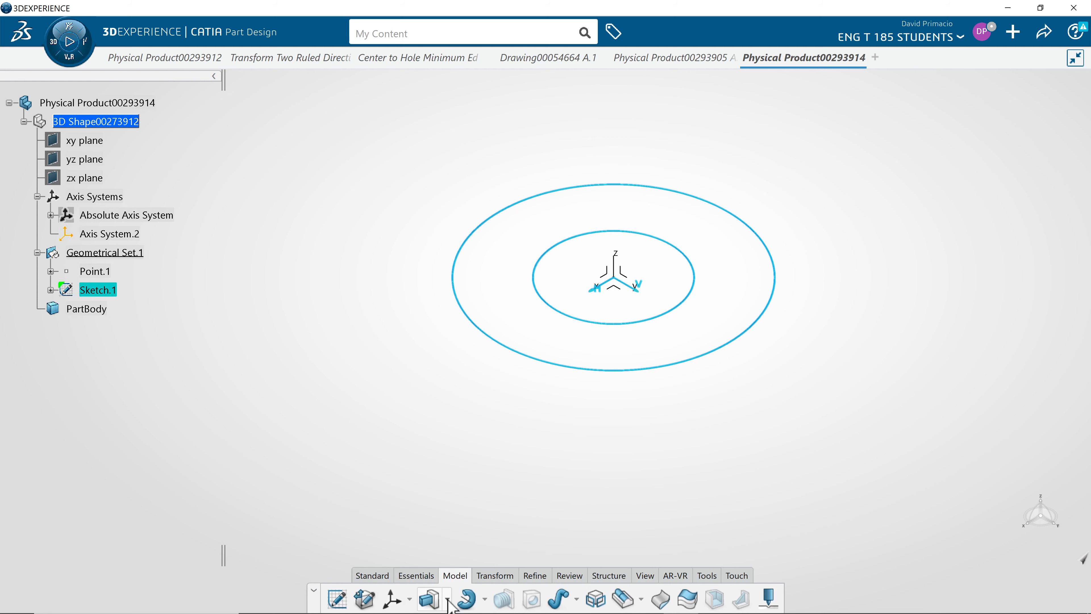
click(449, 598)
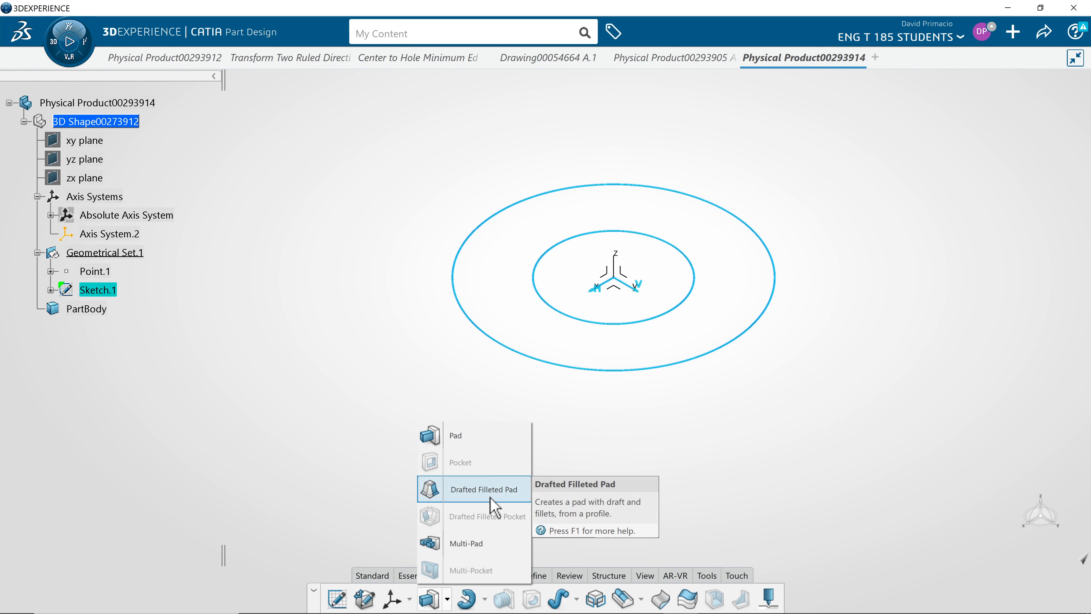
click(484, 488)
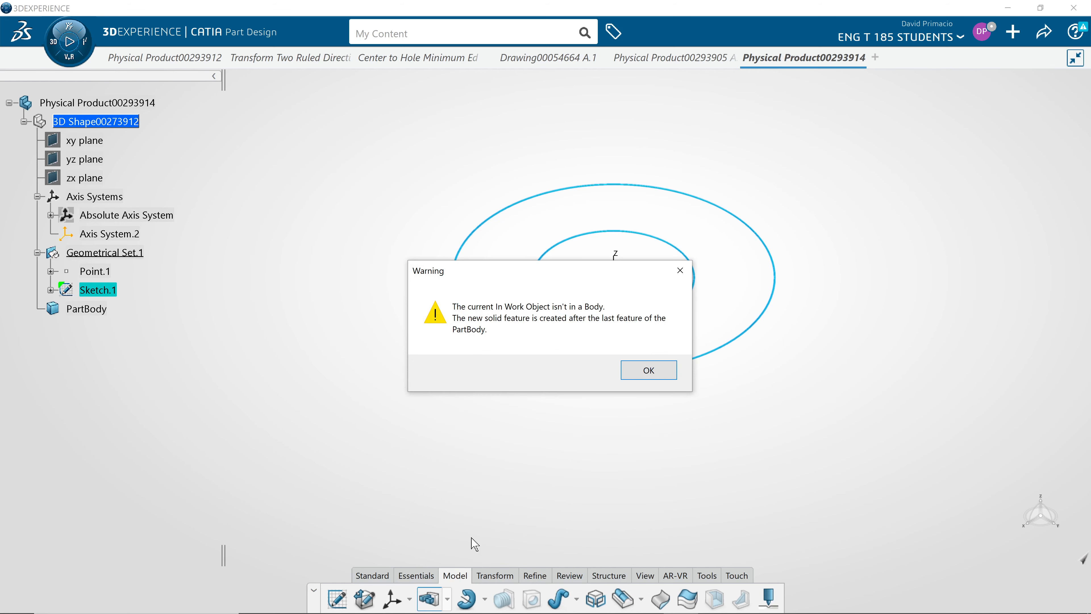
click(647, 369)
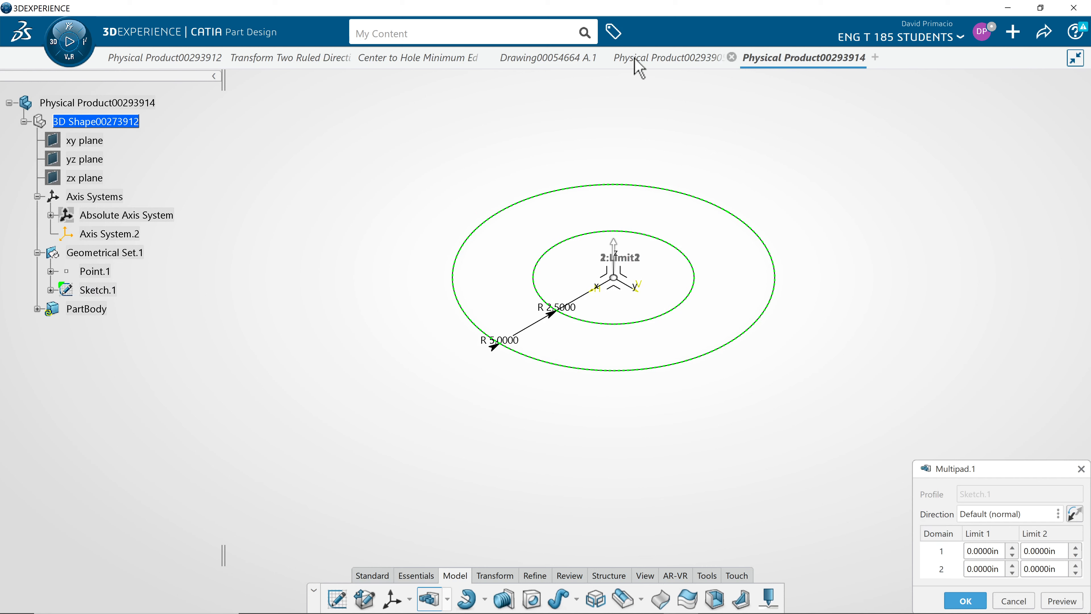
Review the reference disc part and its drawing, then return to the new part
click(670, 57)
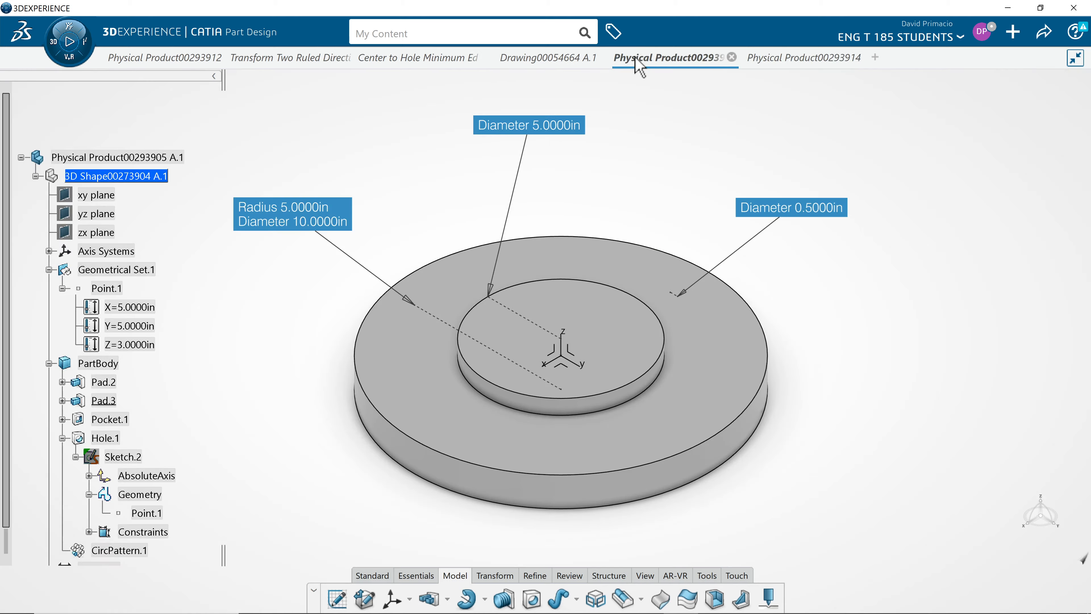
mouse_move(525, 73)
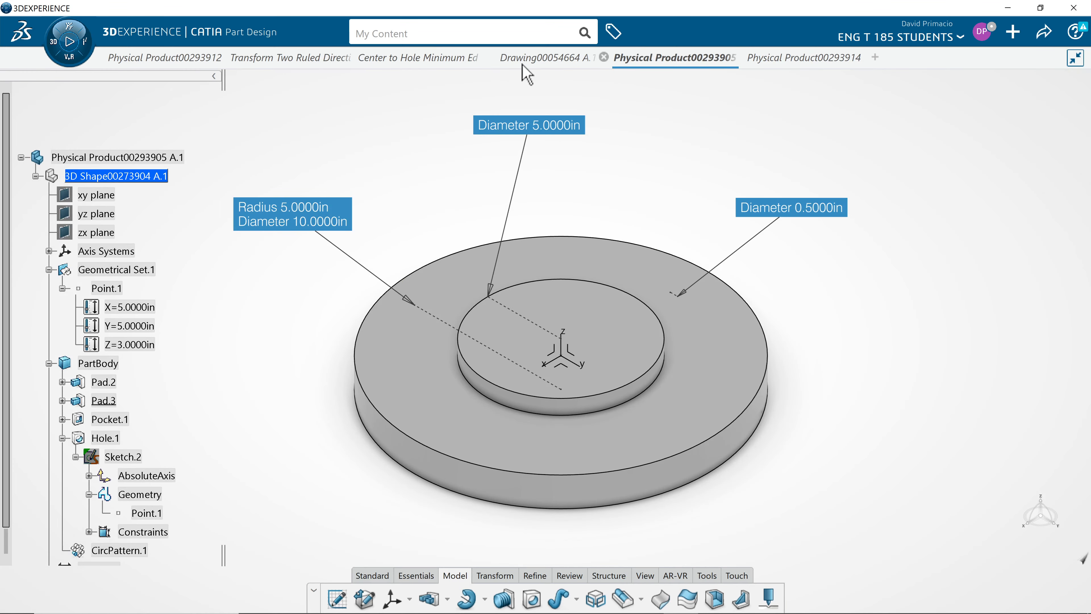
click(545, 58)
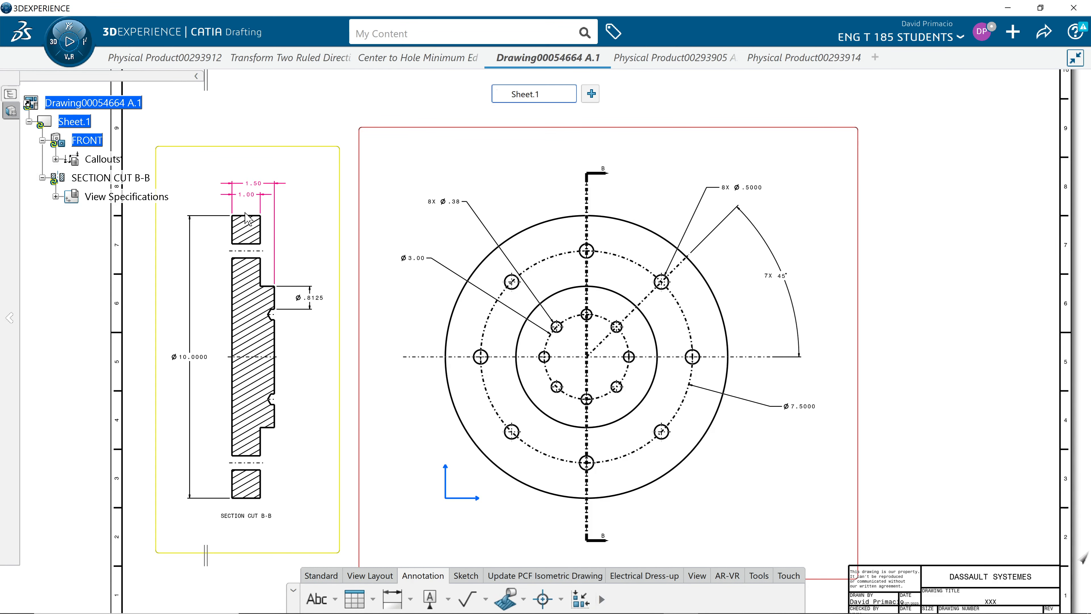
mouse_move(283, 221)
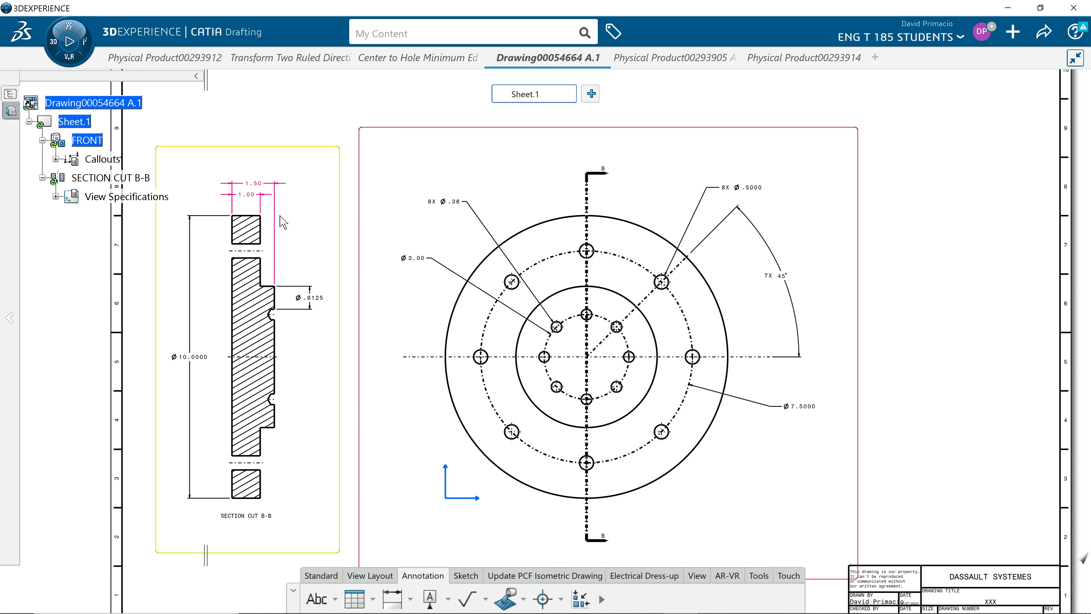
click(800, 58)
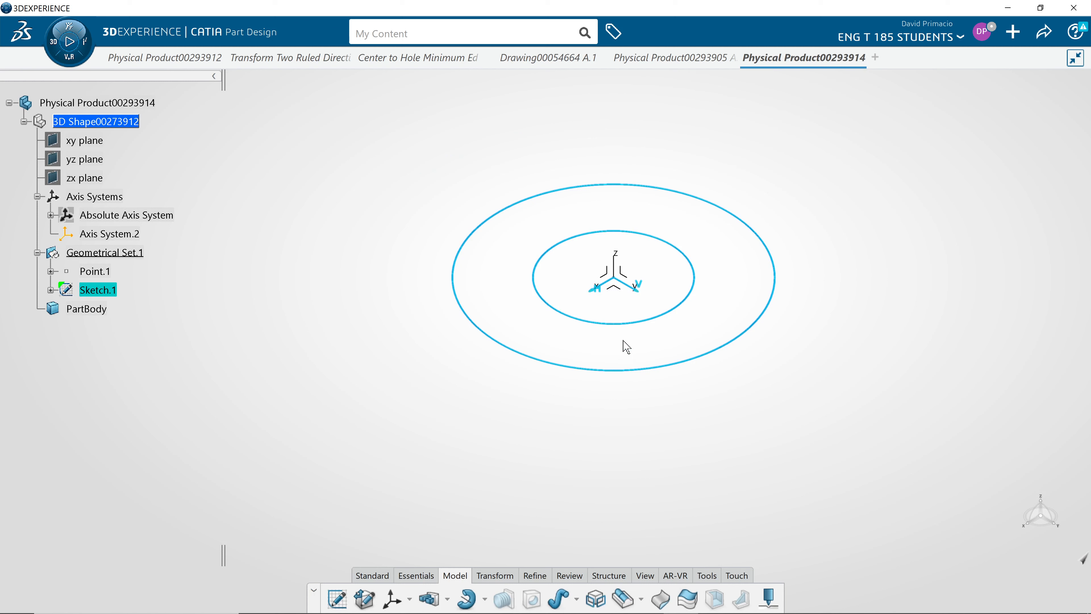
mouse_move(452, 599)
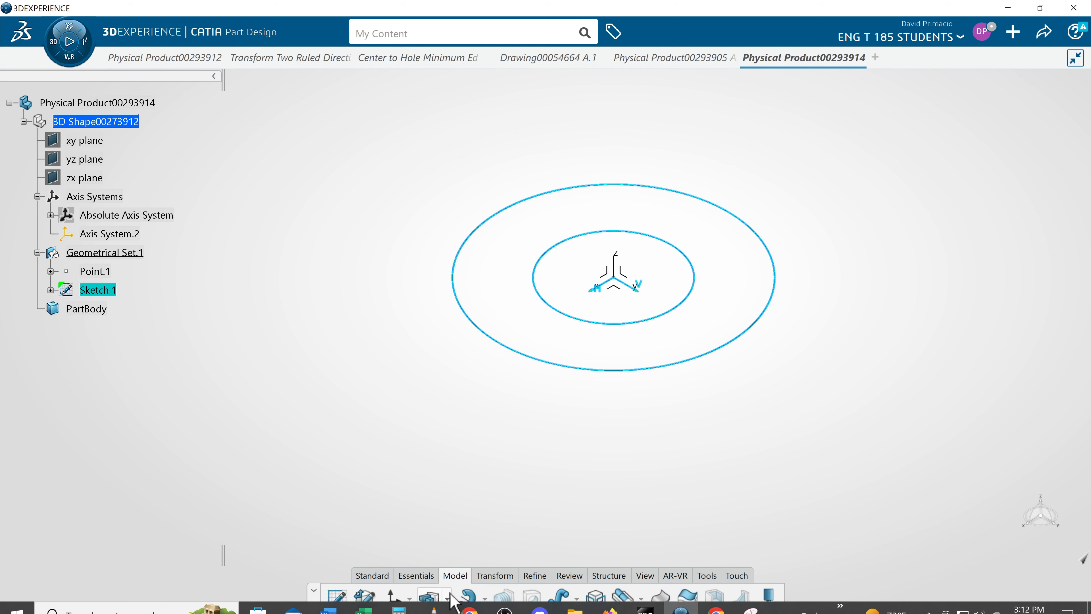
Restart the Multi-Pad on Sketch.1, dismissing the warning, so Multipad.1 appears under PartBody
click(428, 597)
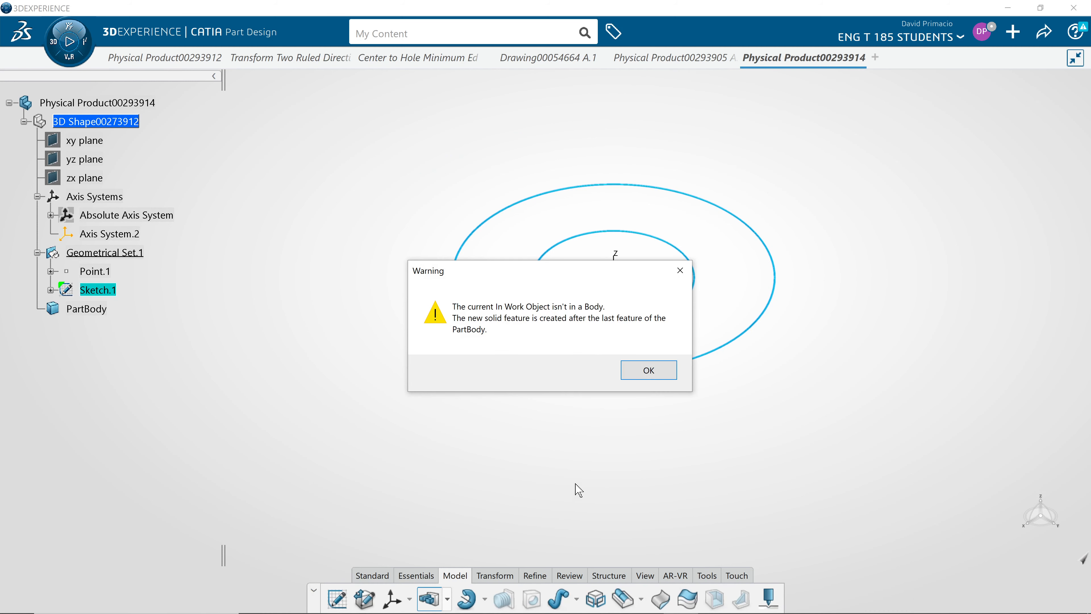
mouse_move(680, 270)
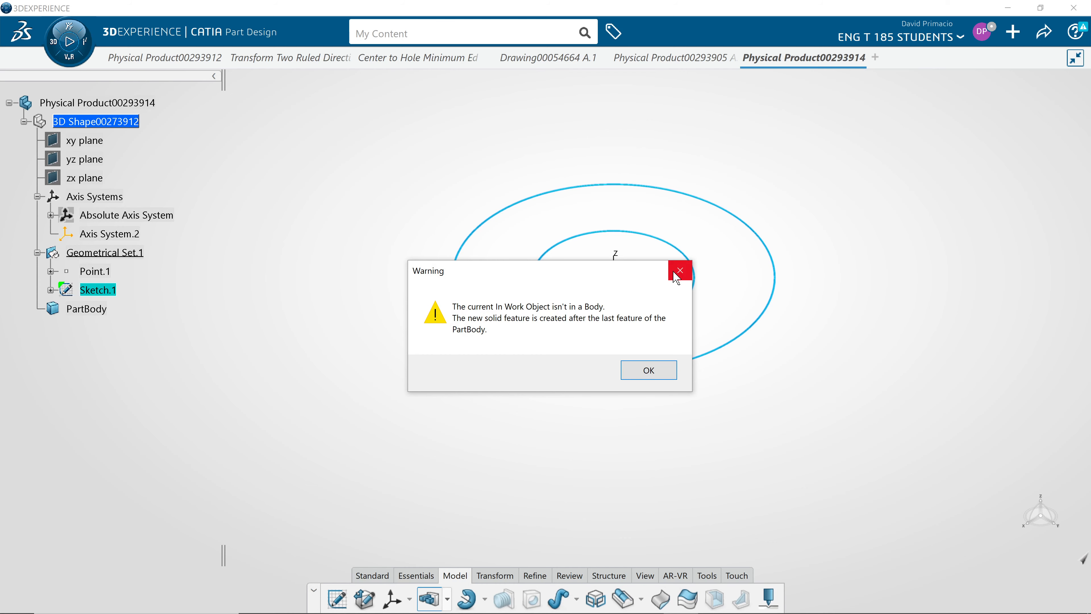
click(680, 270)
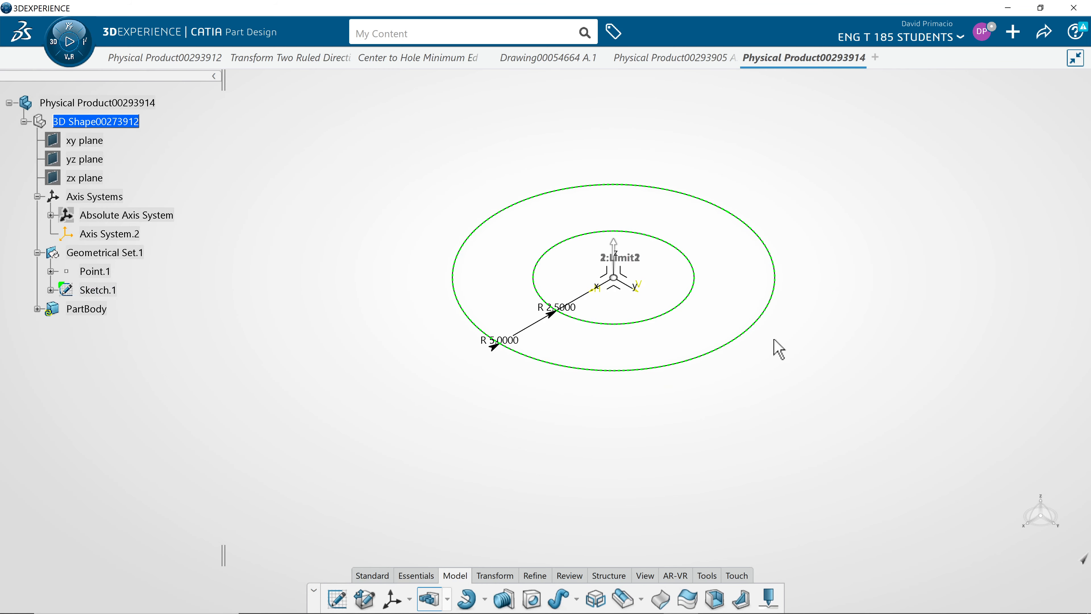
click(428, 599)
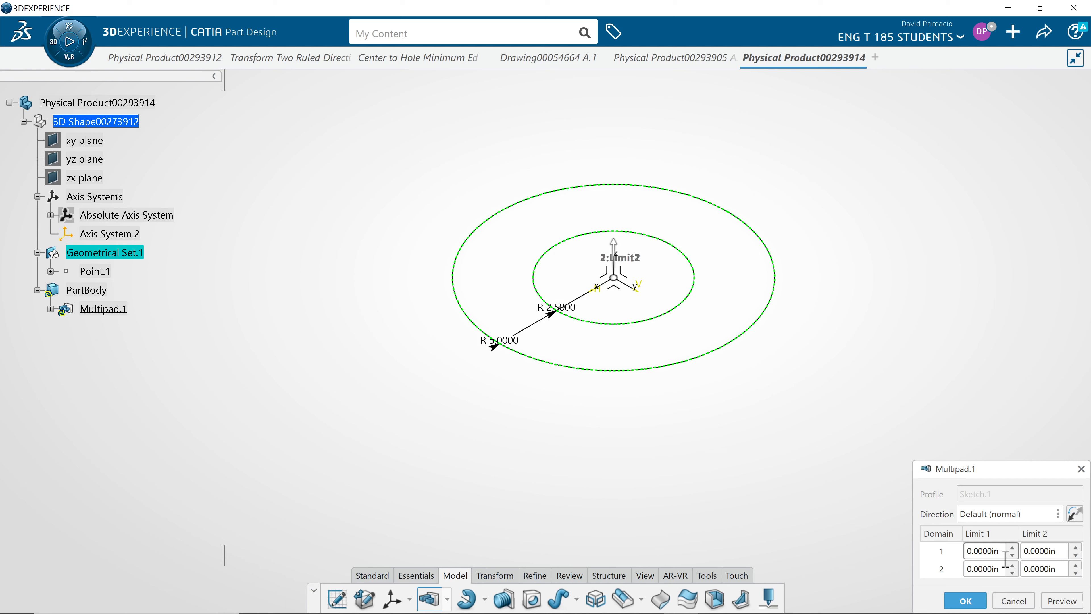
Set the inner domain to 1.5 in and the outer ring to 1 in and build Multipad.1
click(984, 551)
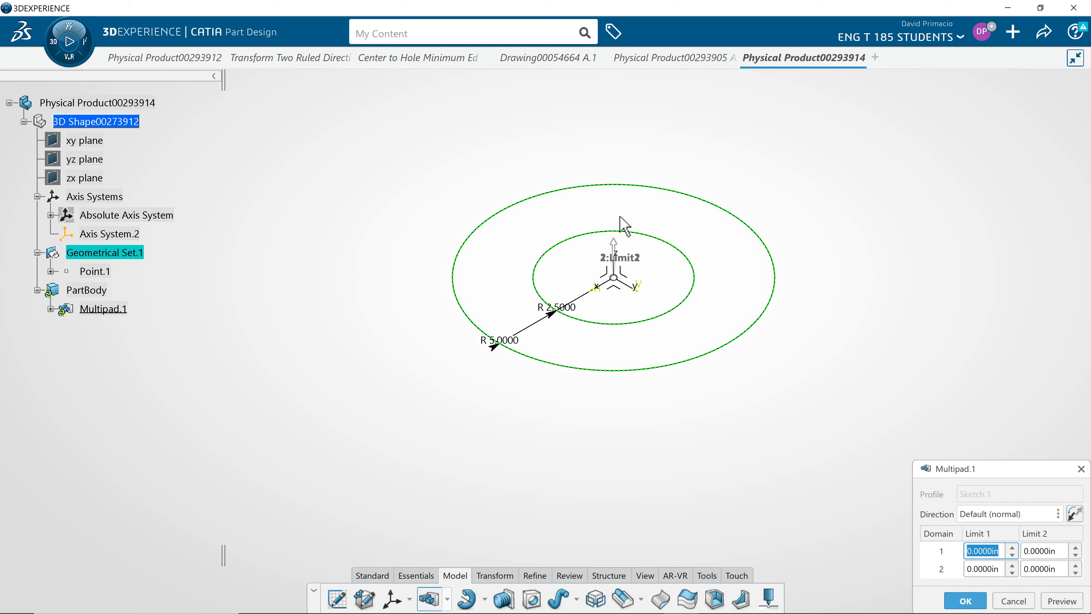
mouse_move(646, 420)
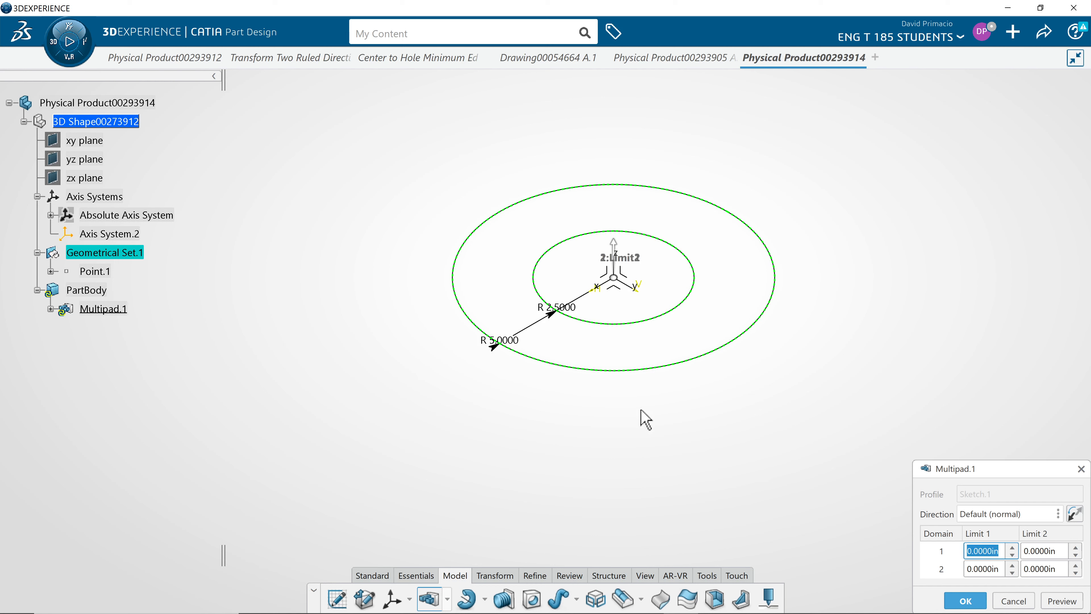
mouse_move(764, 455)
text(1.0000)
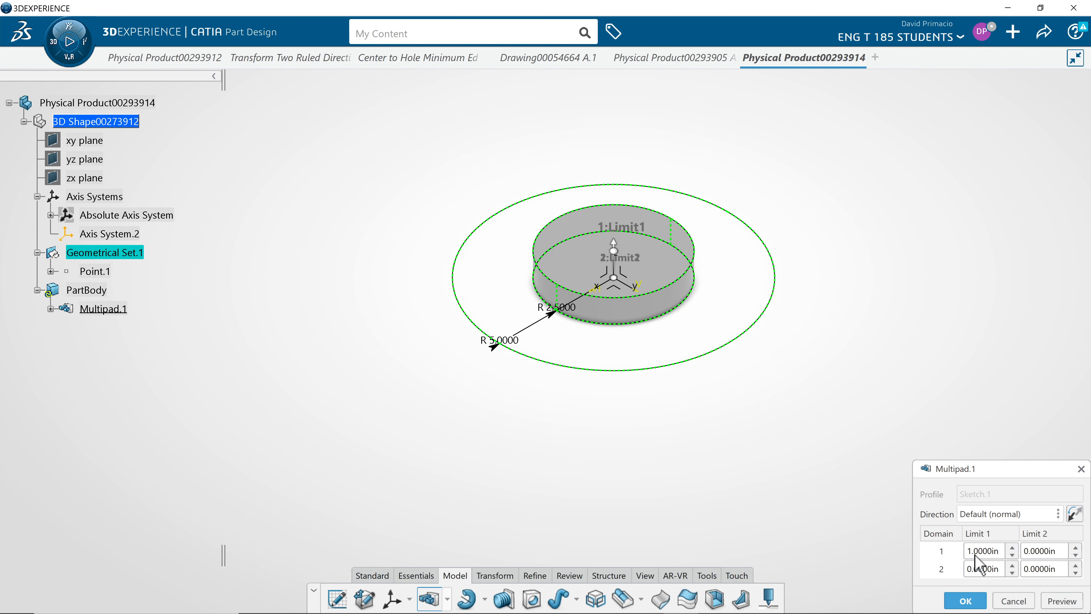
triple_click(983, 551)
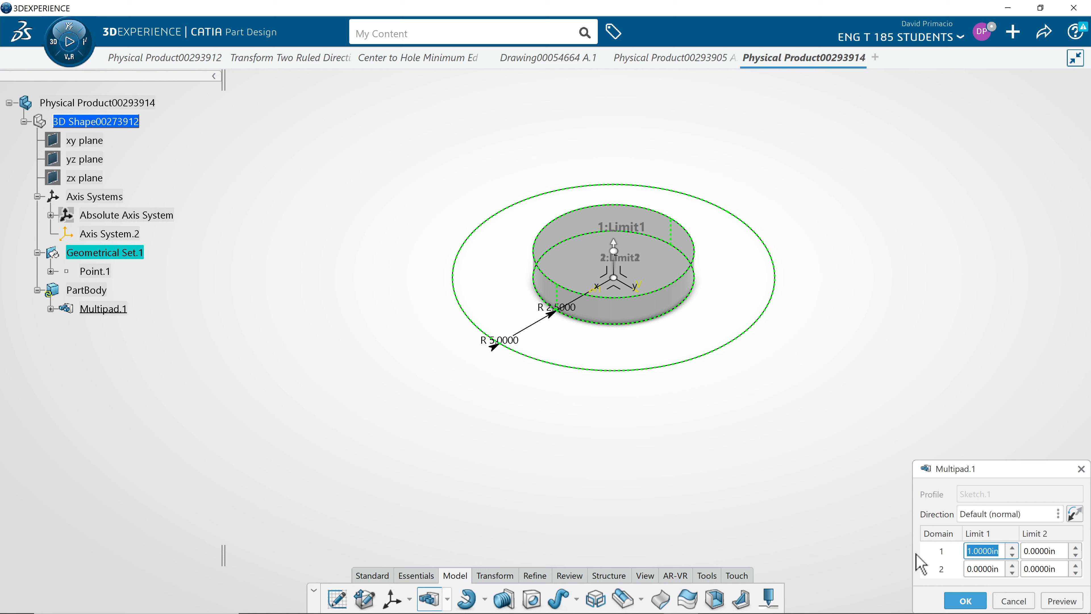
text(1.5)
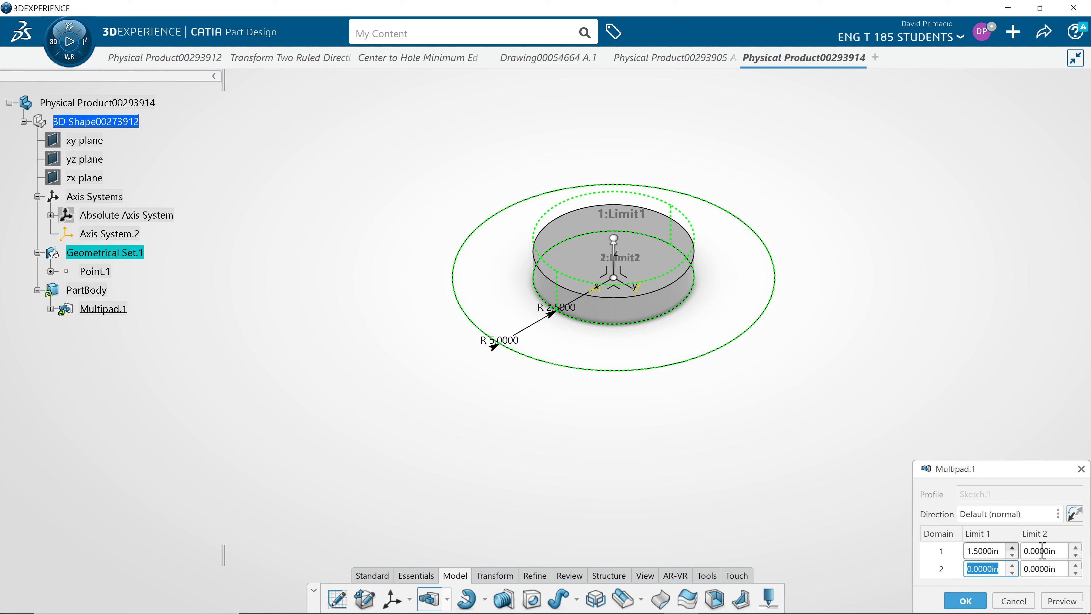
text(1)
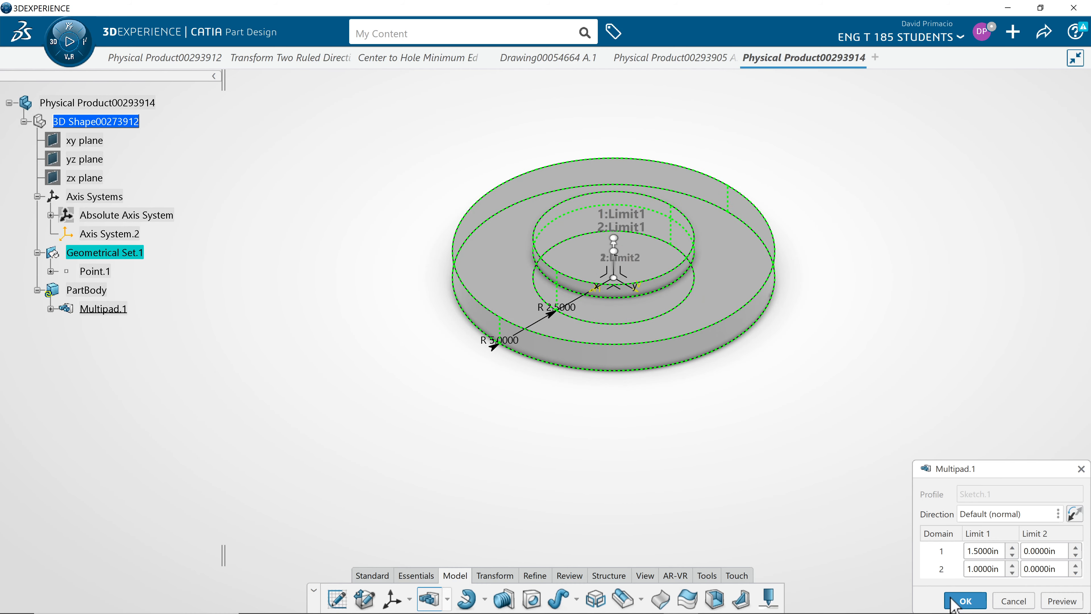
click(964, 601)
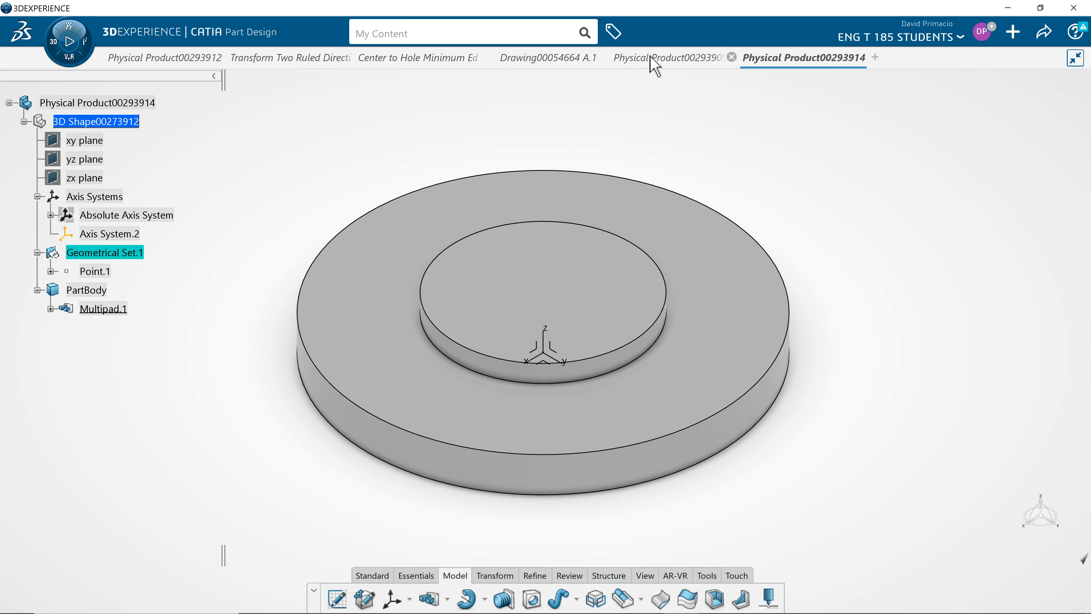
click(668, 58)
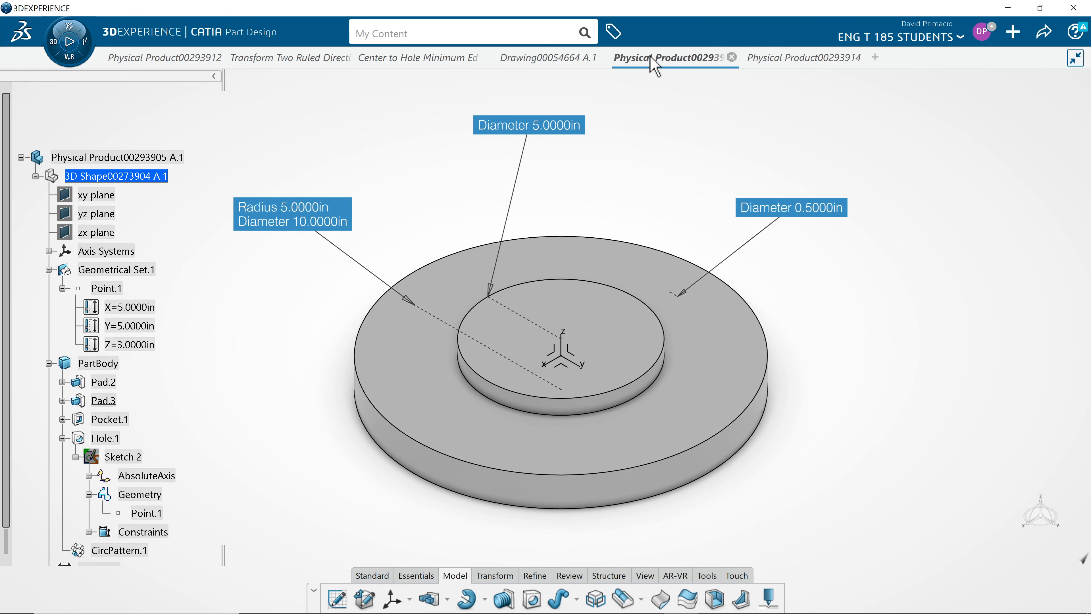
click(800, 57)
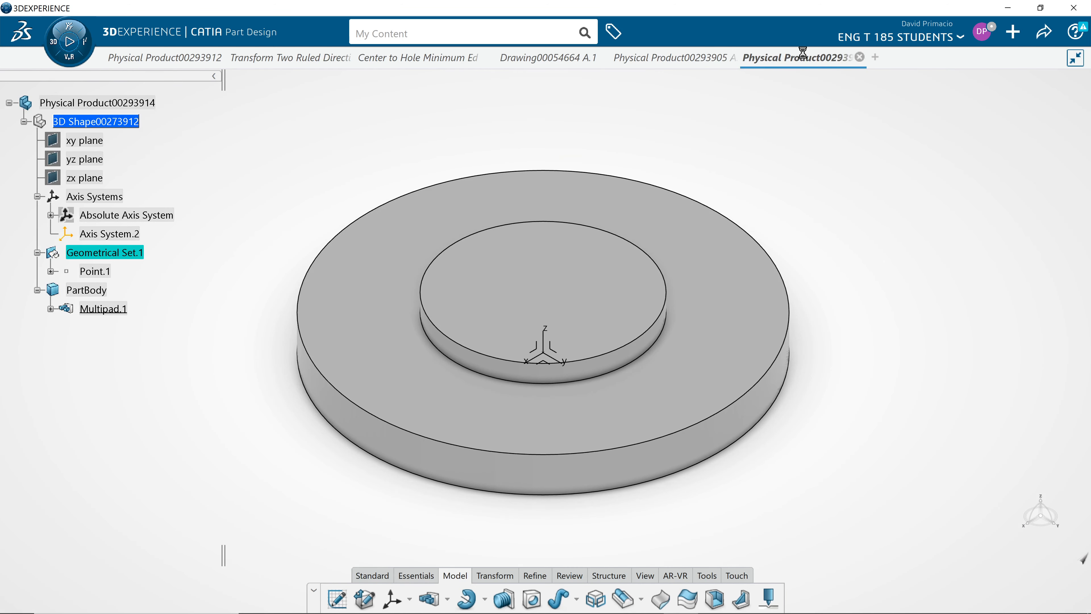